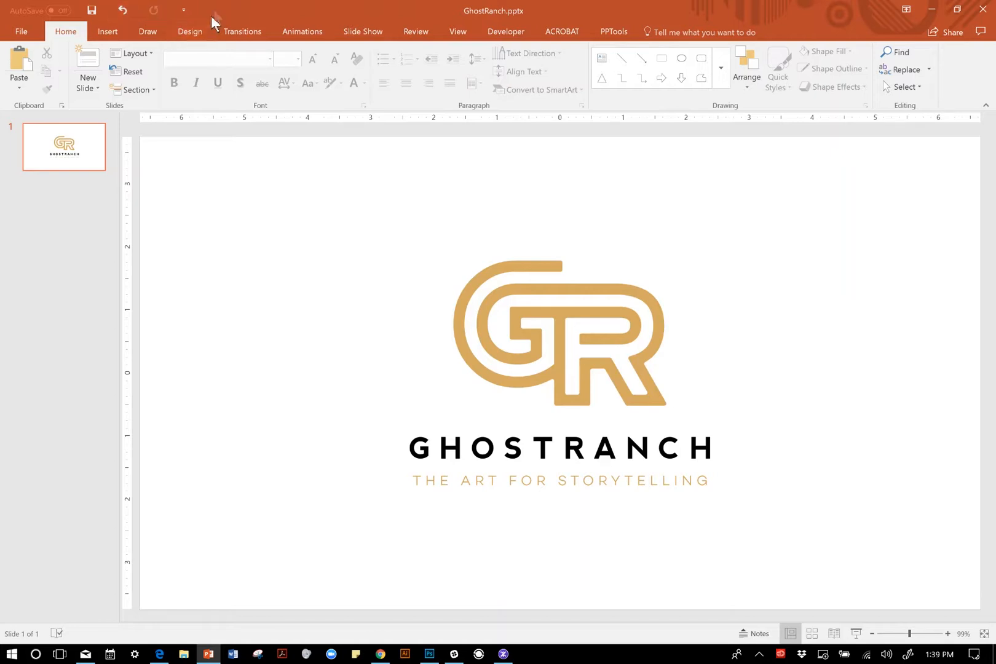
{"action": "mouse_move", "coordinate": [217, 15]}
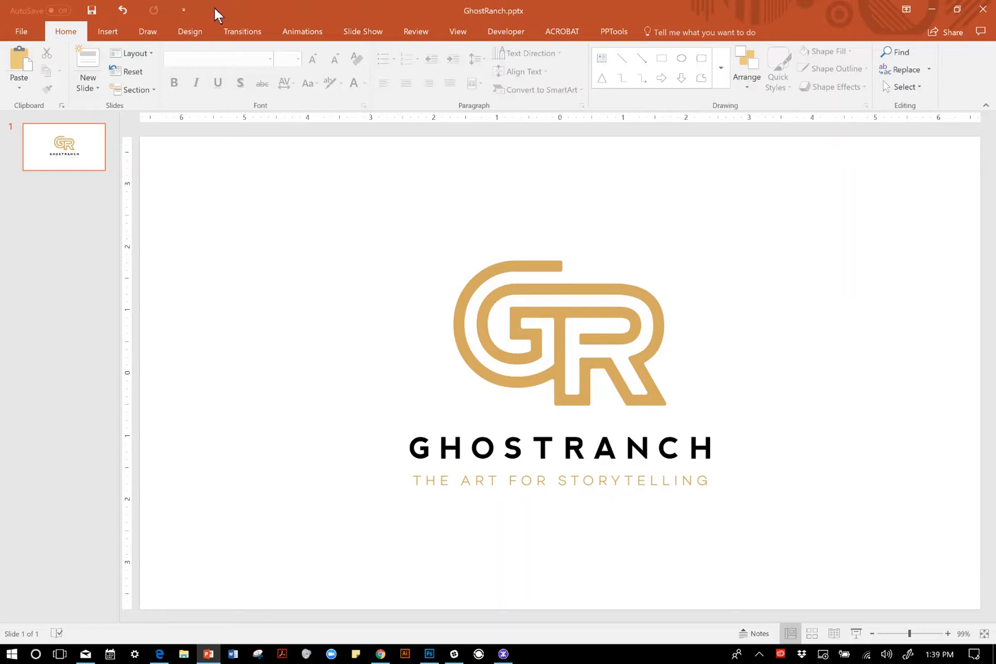
{"action": "mouse_move", "coordinate": [204, 18]}
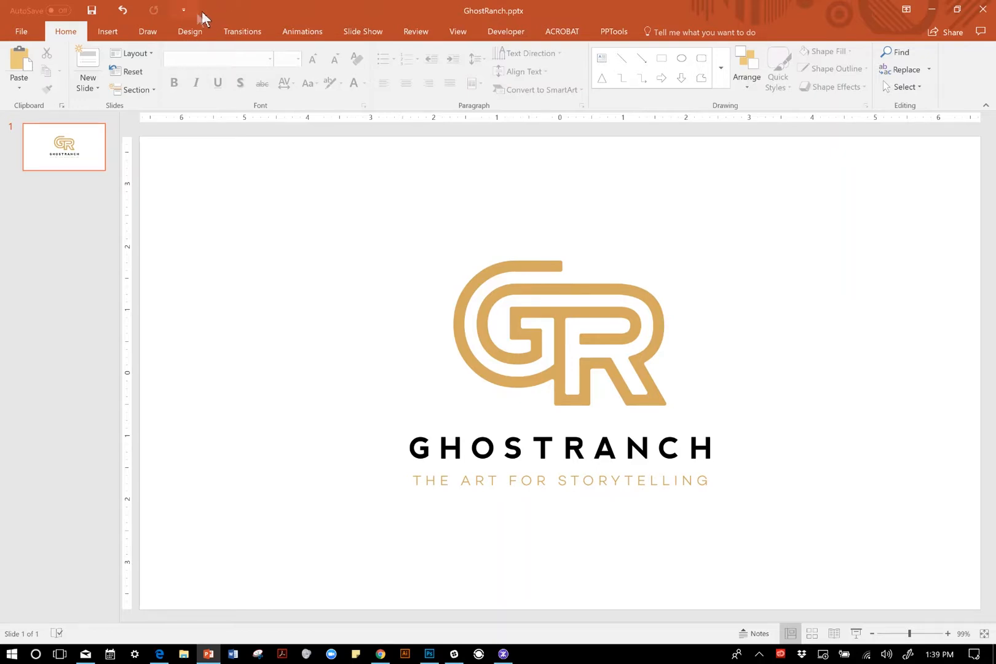
Step: Choose Show Below the Ribbon from the Quick Access Toolbar dropdown
{"action": "left_click", "coordinate": [184, 11]}
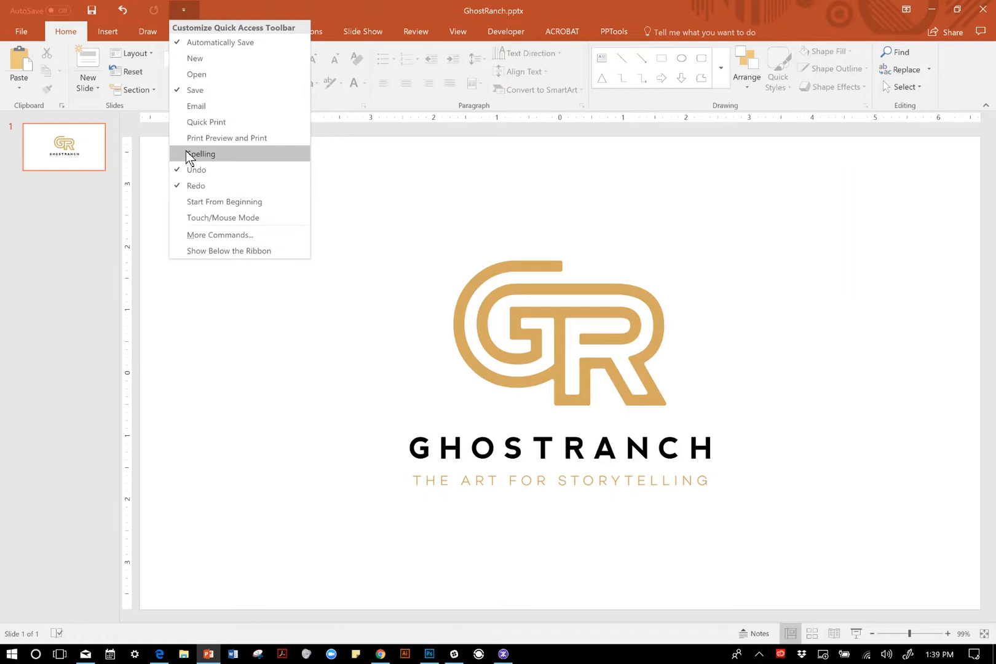
{"action": "mouse_move", "coordinate": [229, 250]}
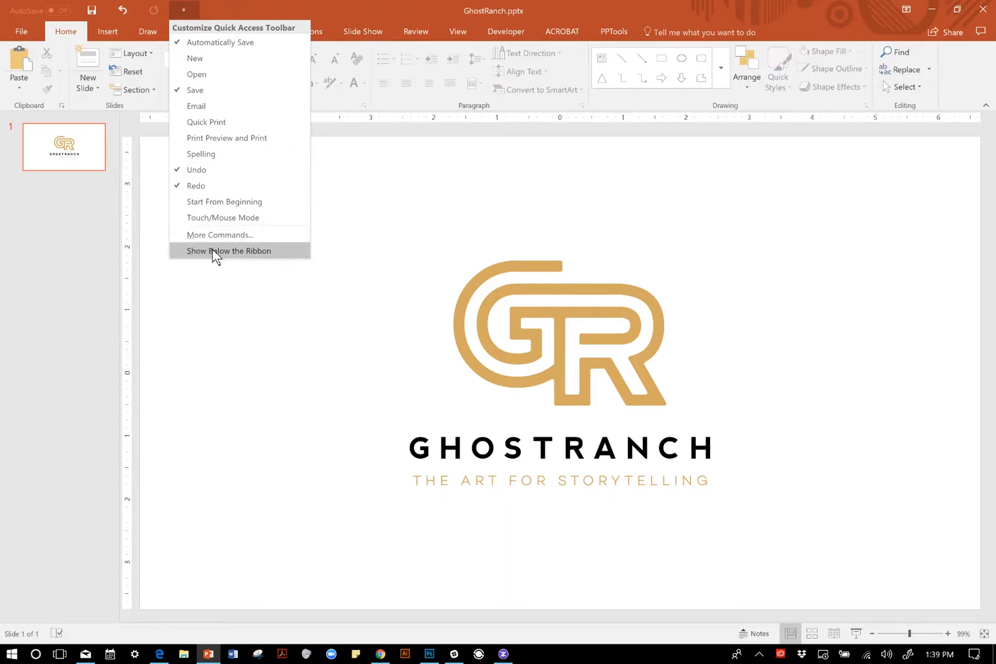
{"action": "left_click", "coordinate": [228, 250]}
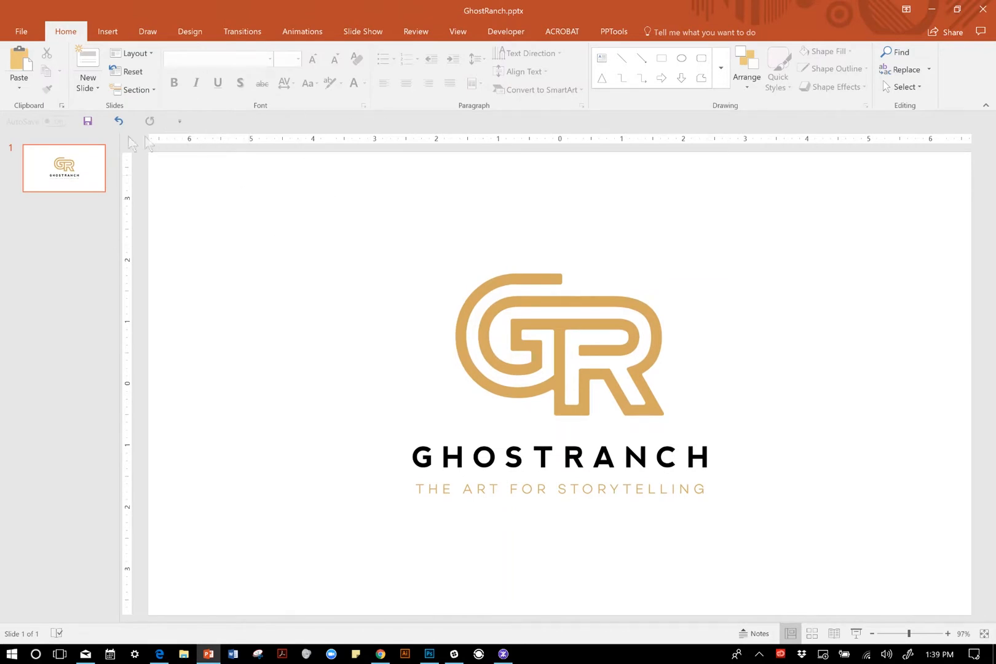
{"action": "mouse_move", "coordinate": [180, 120]}
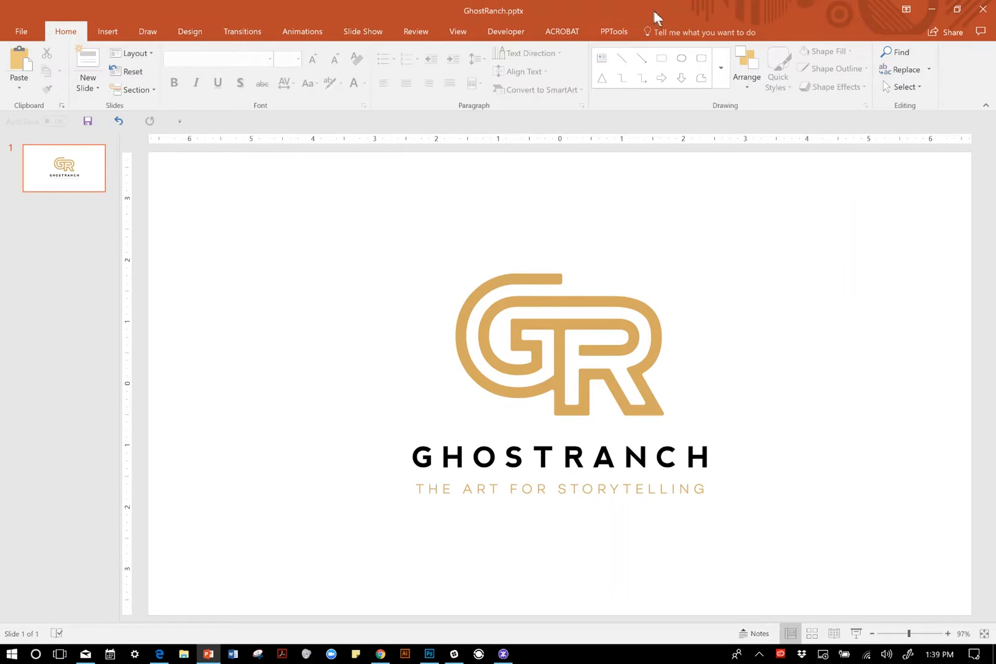
{"action": "mouse_move", "coordinate": [663, 16]}
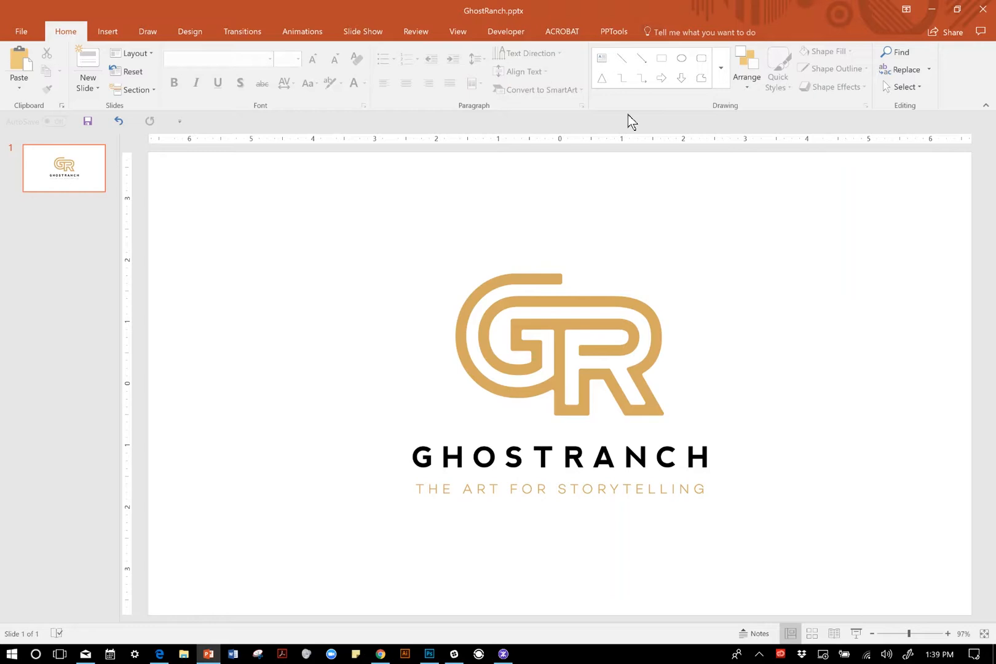
{"action": "mouse_move", "coordinate": [583, 139]}
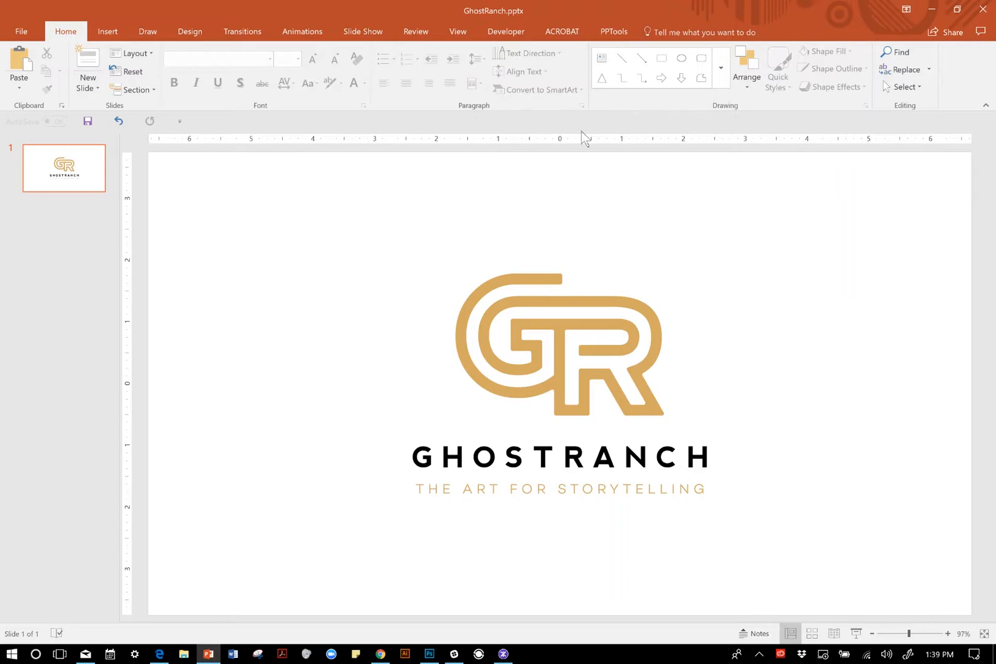
{"action": "mouse_move", "coordinate": [329, 126]}
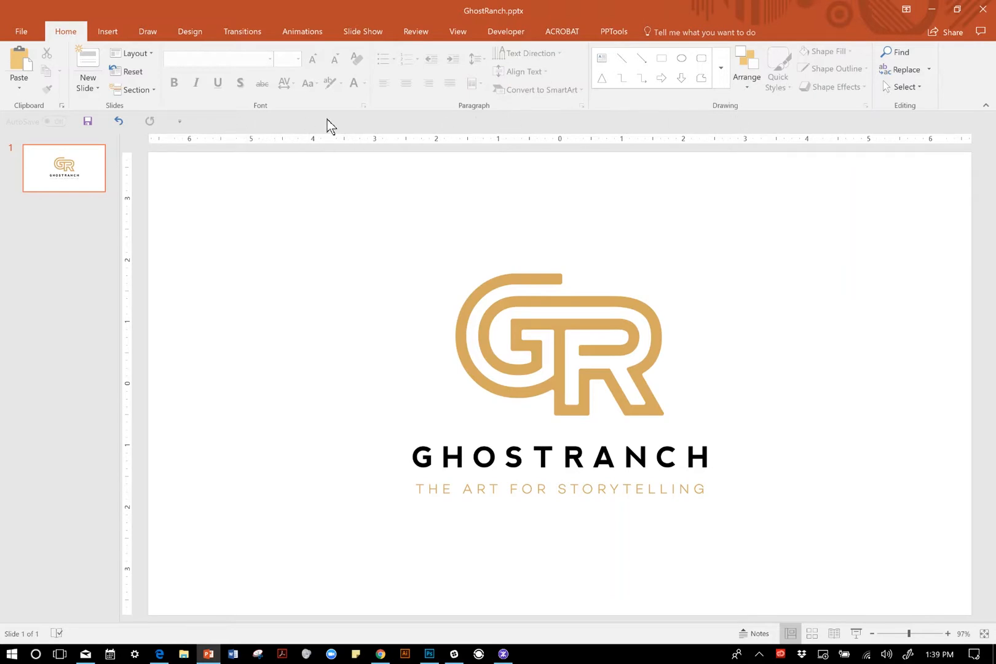
Step: Add the Spelling command to the Quick Access Toolbar through More Commands
{"action": "left_click", "coordinate": [180, 120]}
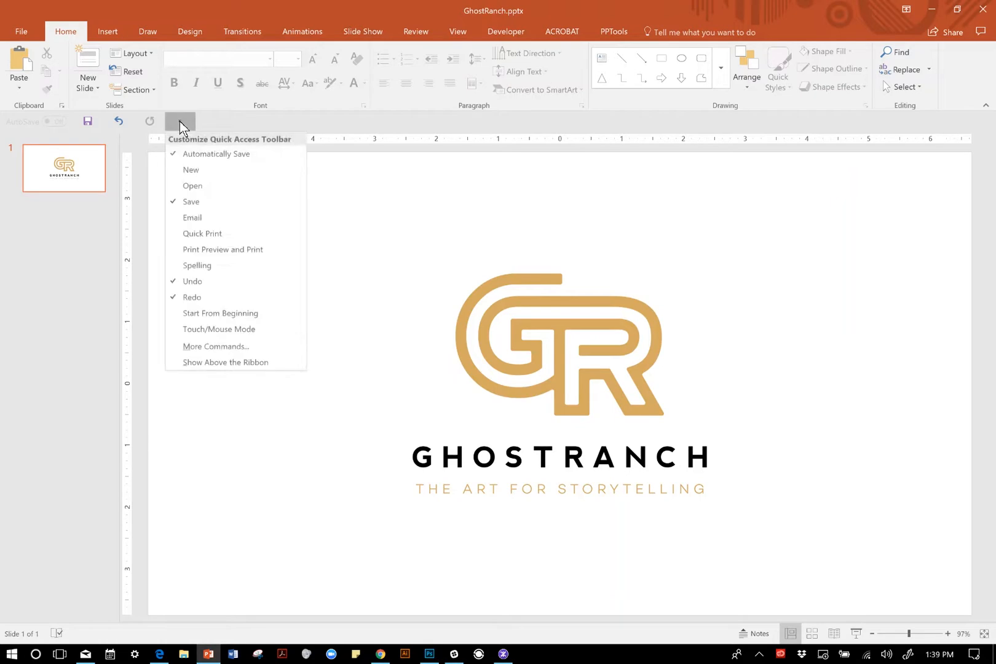
{"action": "mouse_move", "coordinate": [216, 346]}
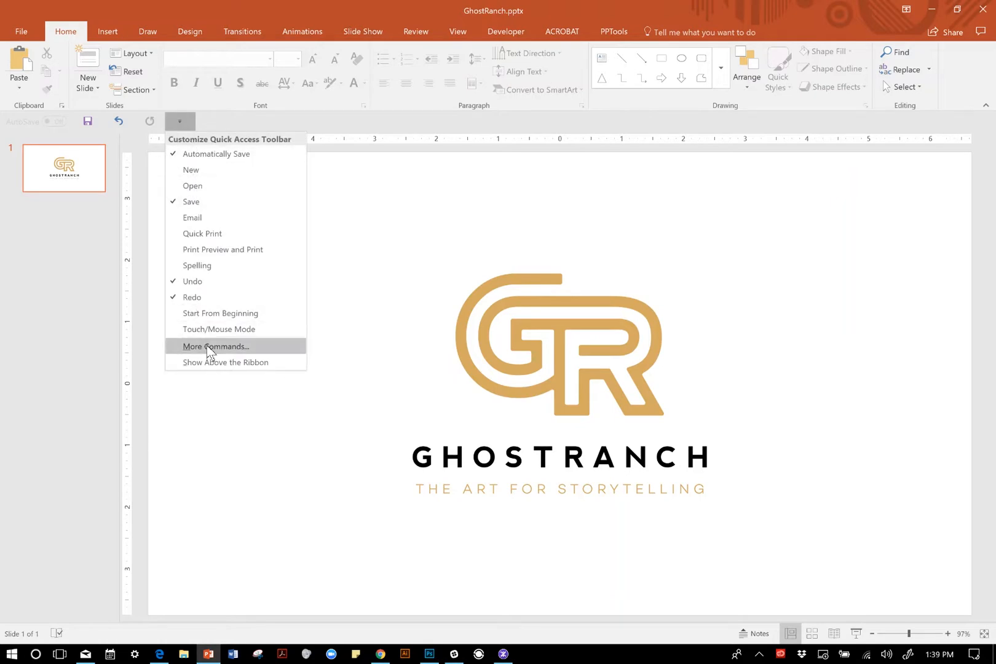
{"action": "left_click", "coordinate": [216, 345]}
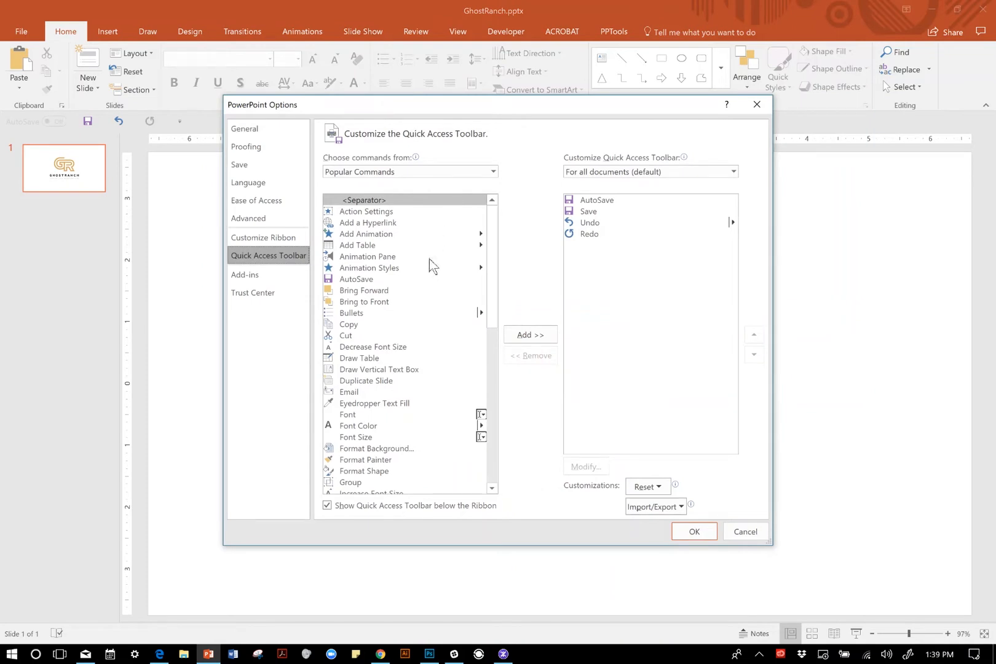
{"action": "mouse_move", "coordinate": [427, 276]}
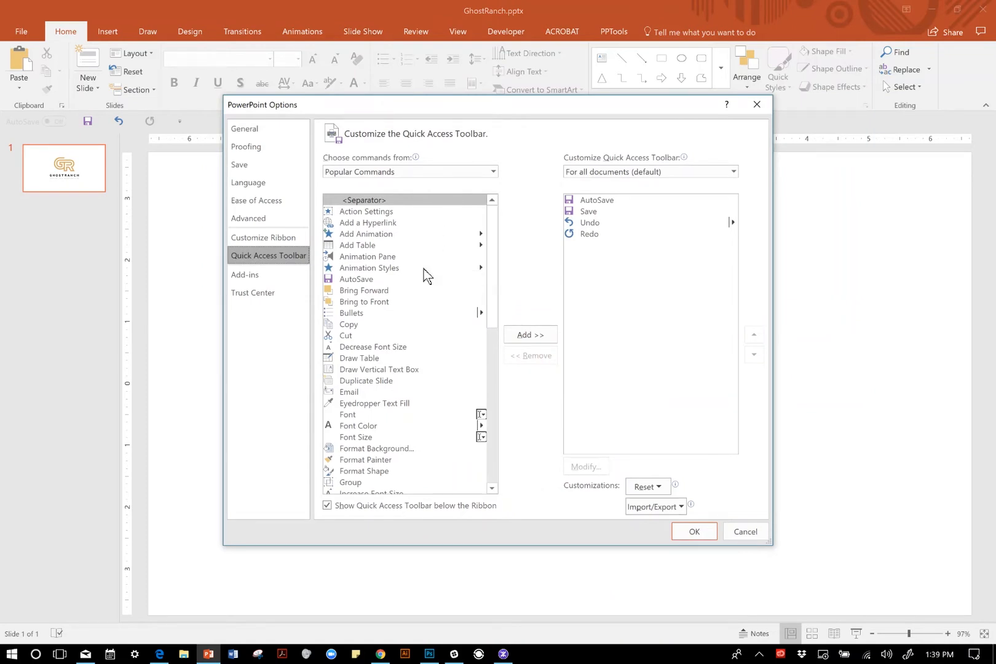
{"action": "mouse_move", "coordinate": [390, 254]}
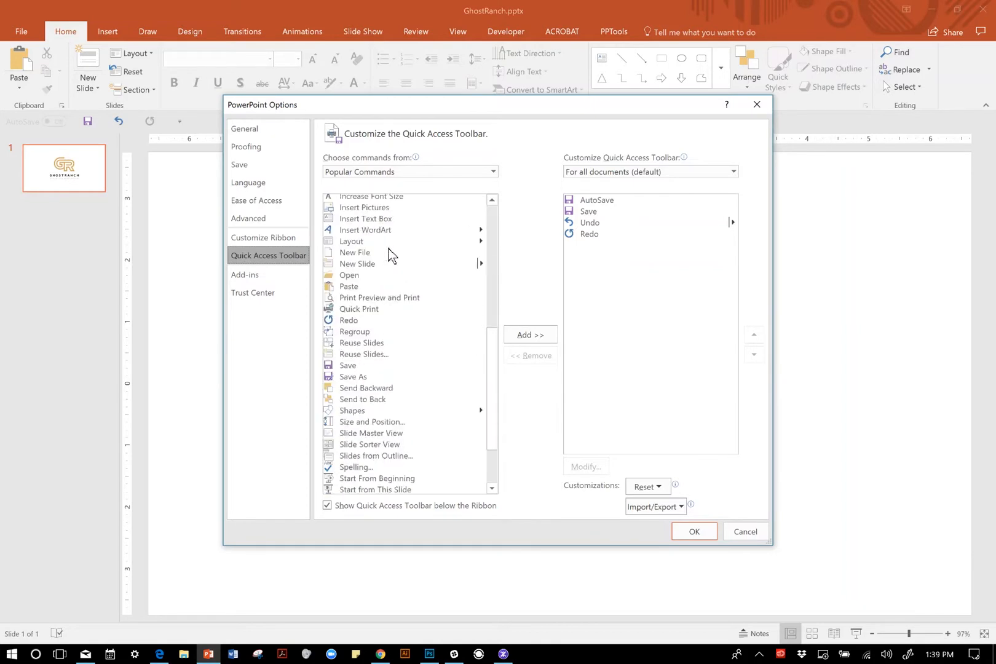
{"action": "scroll", "scroll_direction": "down", "scroll_amount": 3}
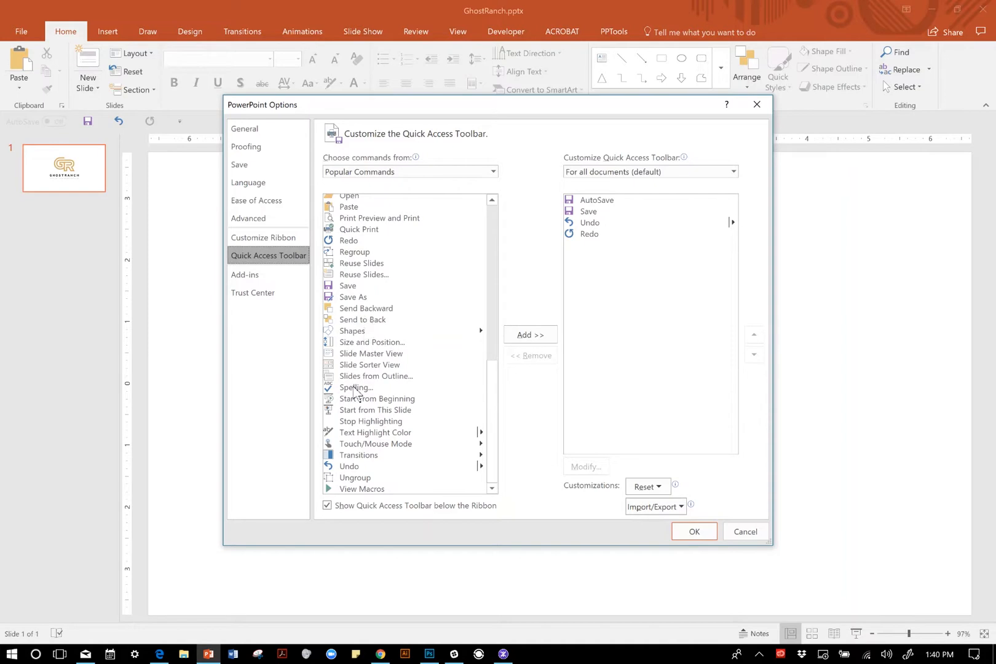
{"action": "left_click", "coordinate": [530, 335]}
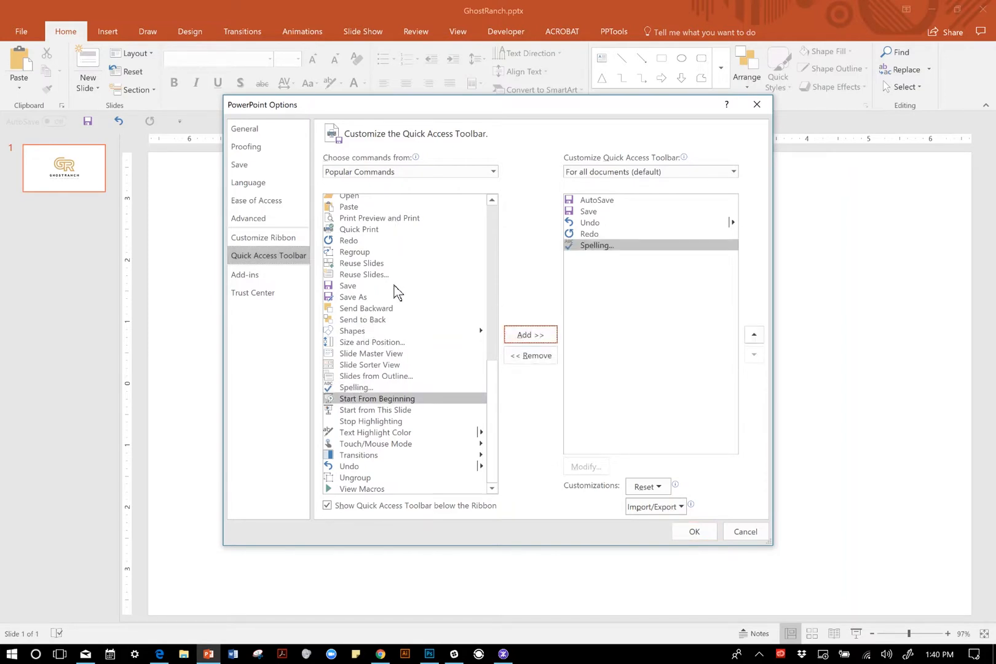
{"action": "left_click", "coordinate": [492, 172]}
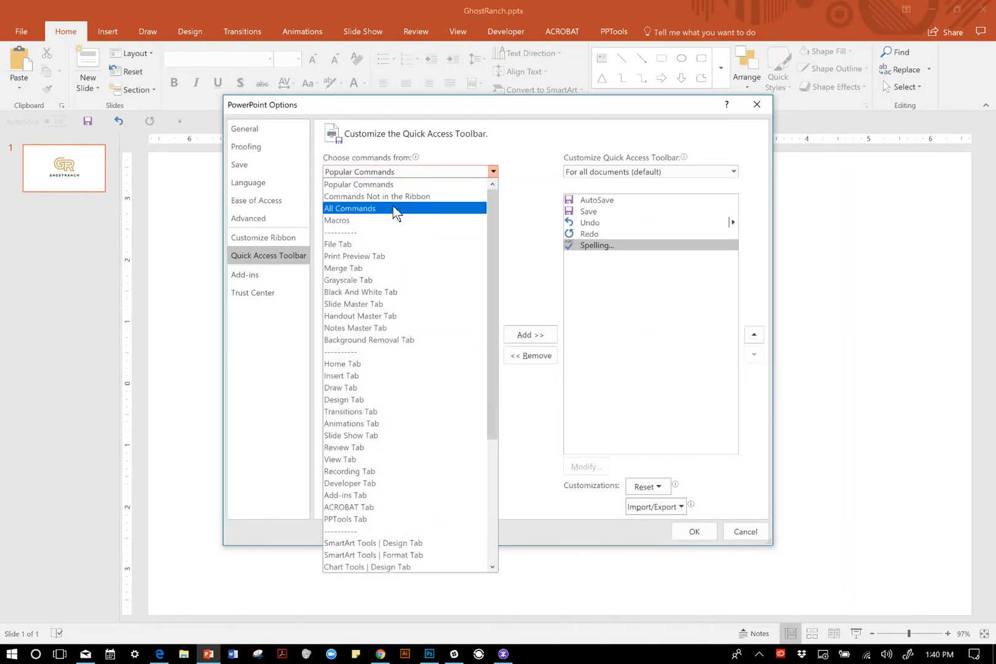
Step: Add Align Objects Center and Align Objects Middle from All Commands, then close Options
{"action": "left_click", "coordinate": [349, 208]}
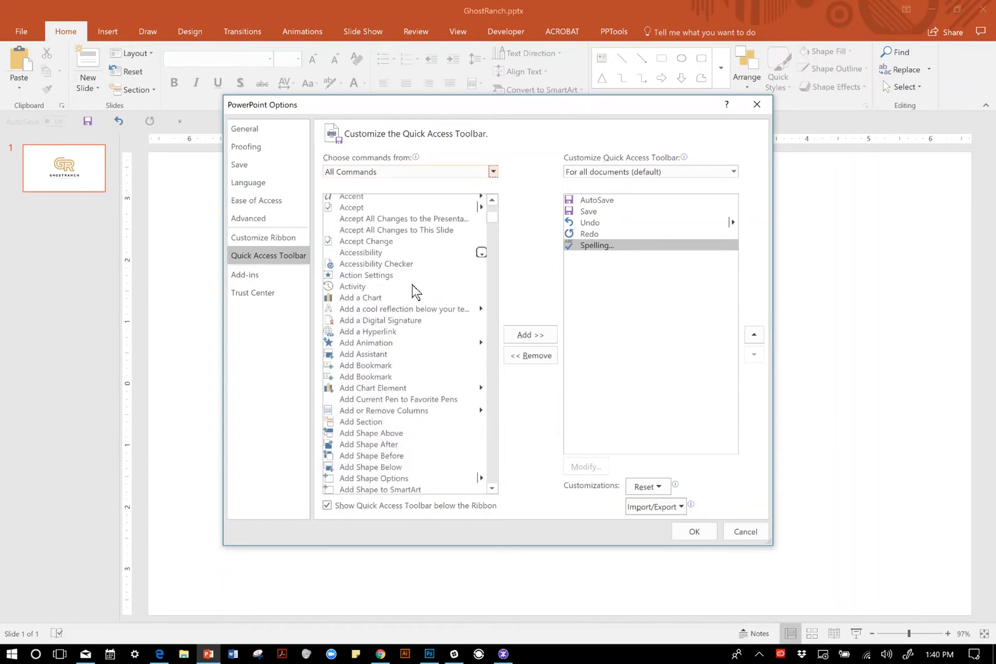
{"action": "scroll", "scroll_direction": "down", "scroll_amount": 3}
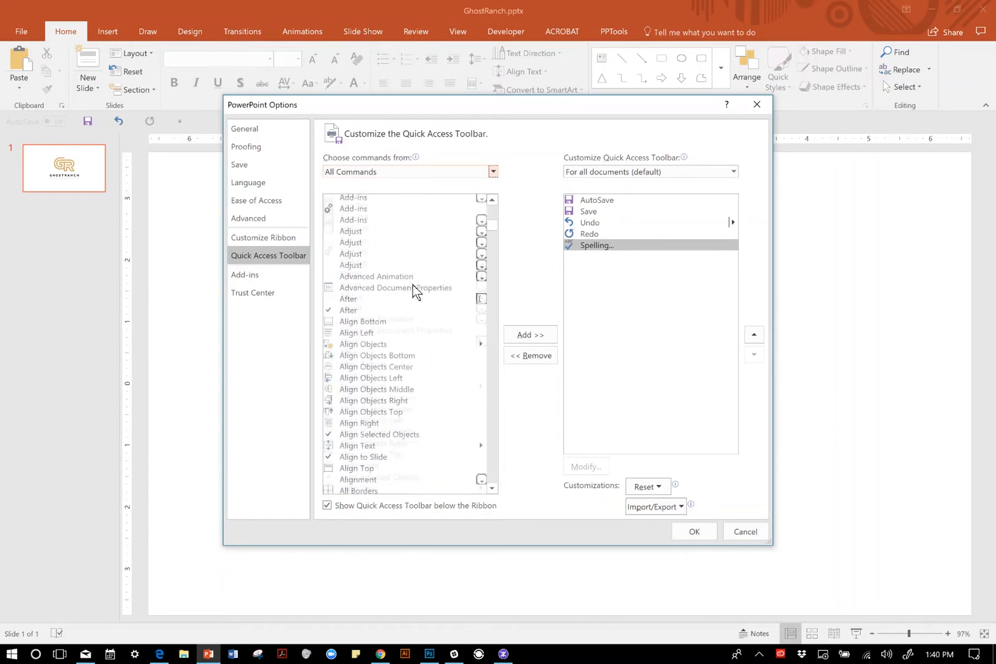
{"action": "scroll", "scroll_direction": "down", "scroll_amount": 3}
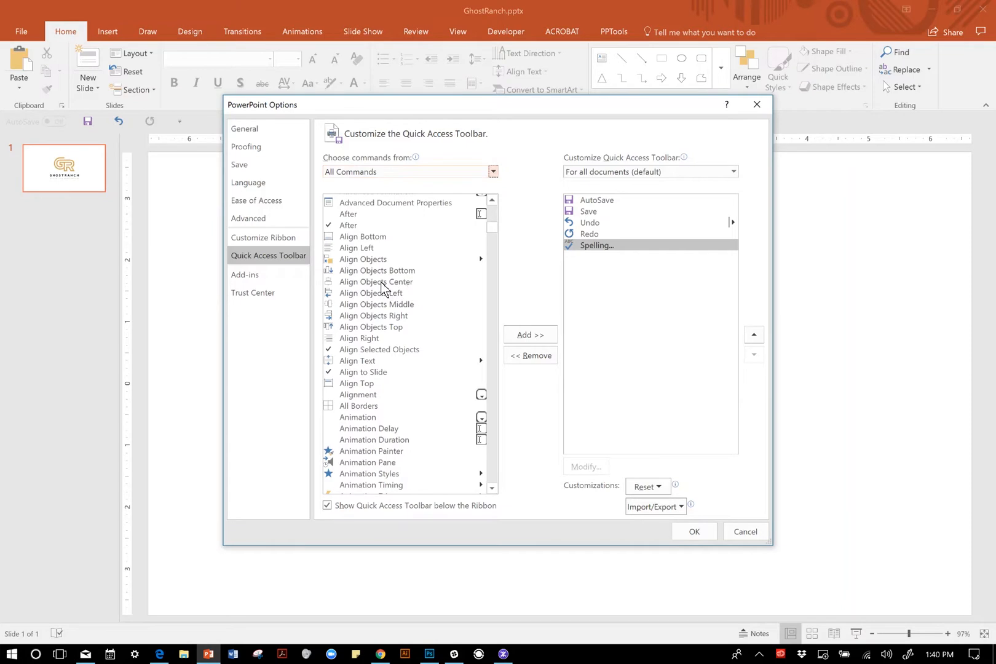
{"action": "left_click", "coordinate": [529, 335]}
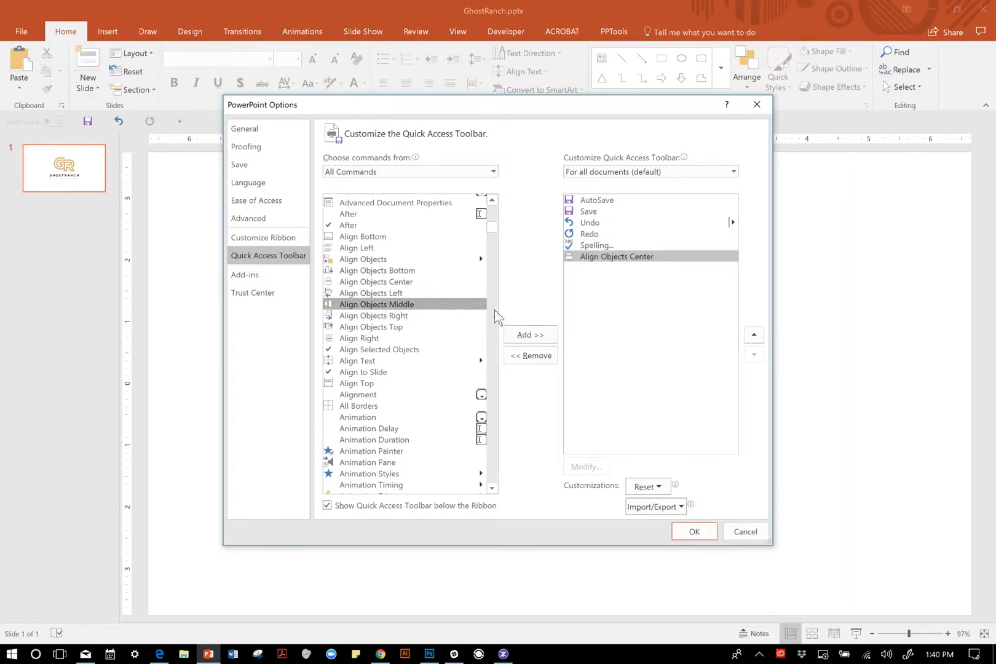
{"action": "left_click", "coordinate": [530, 335]}
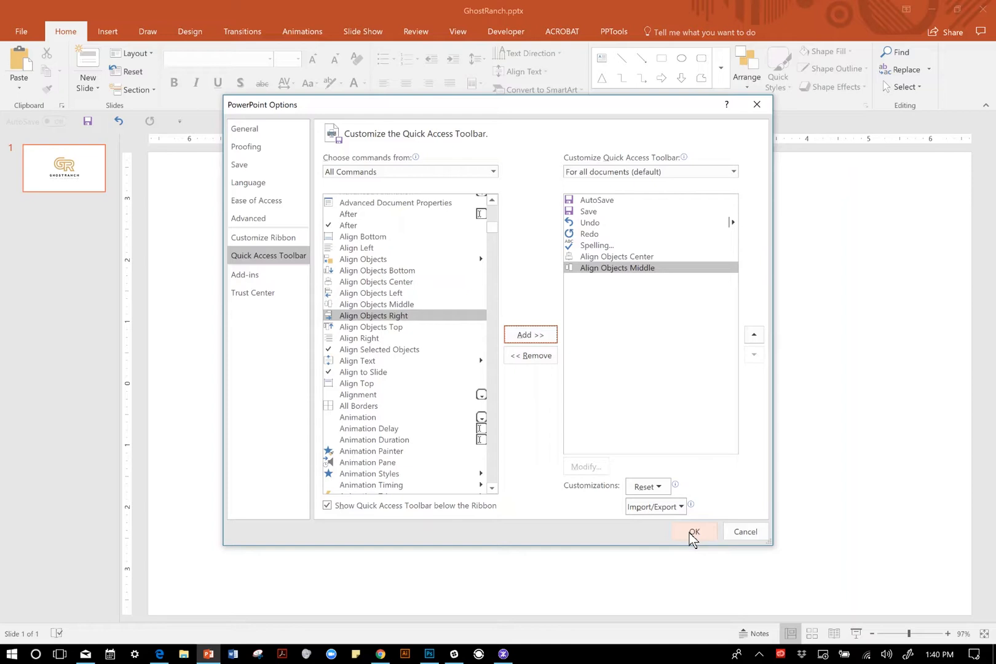
{"action": "left_click", "coordinate": [694, 532]}
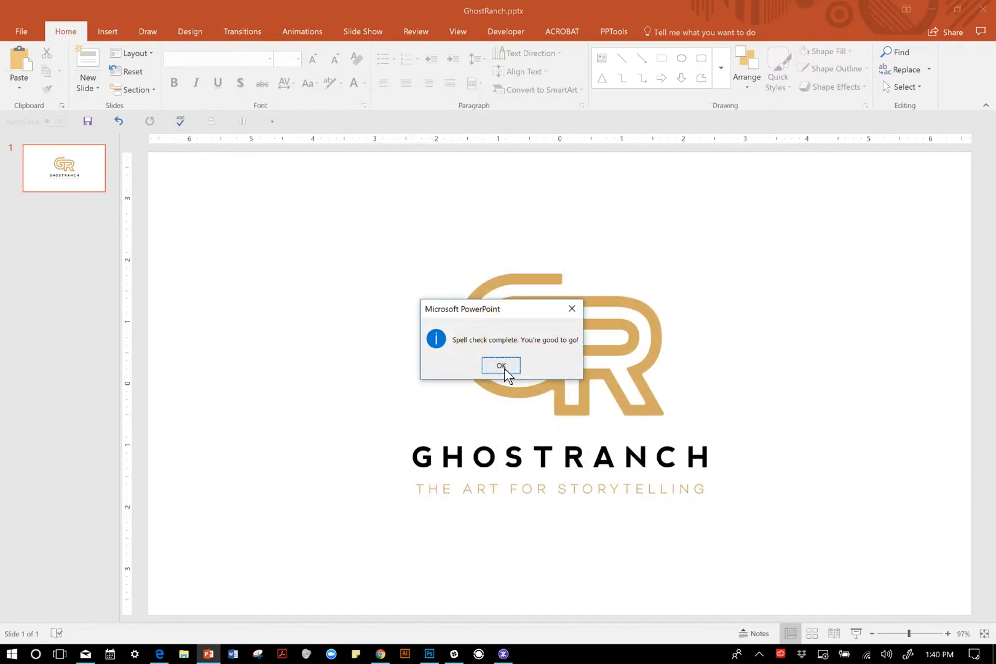
Step: Dismiss the spell-check message, shrink the GhostRanch logo, and open the toolbar customization list
{"action": "left_click", "coordinate": [500, 366]}
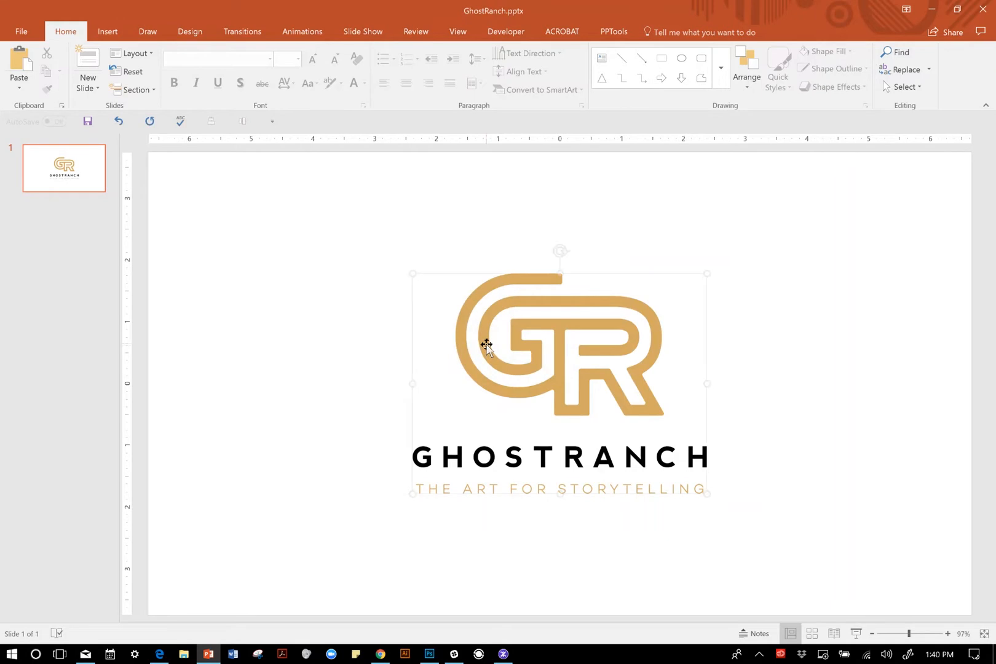
{"action": "left_click", "coordinate": [486, 346]}
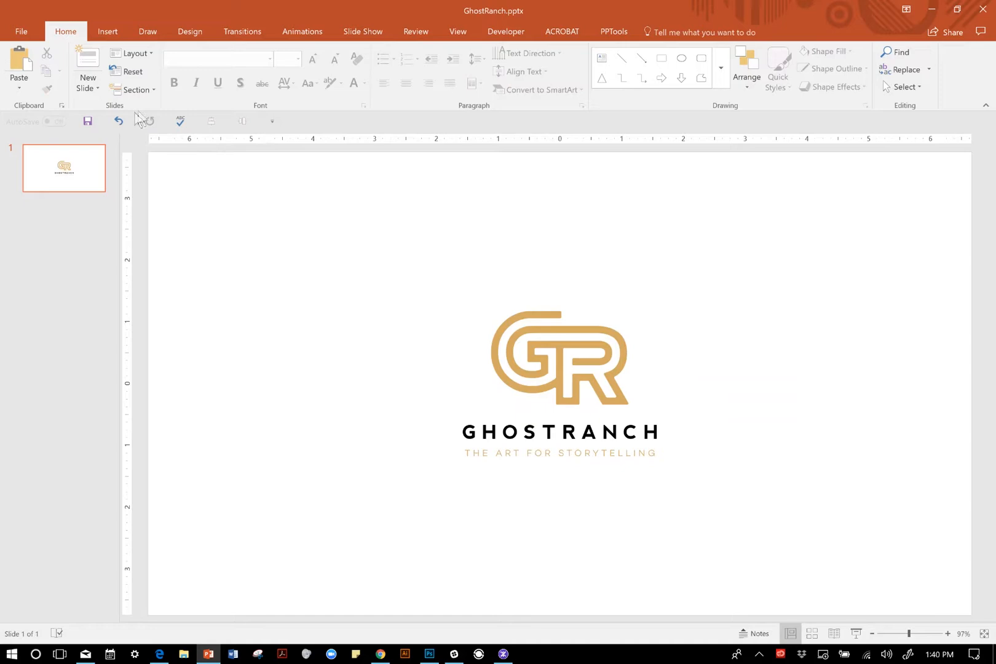
{"action": "mouse_move", "coordinate": [272, 121]}
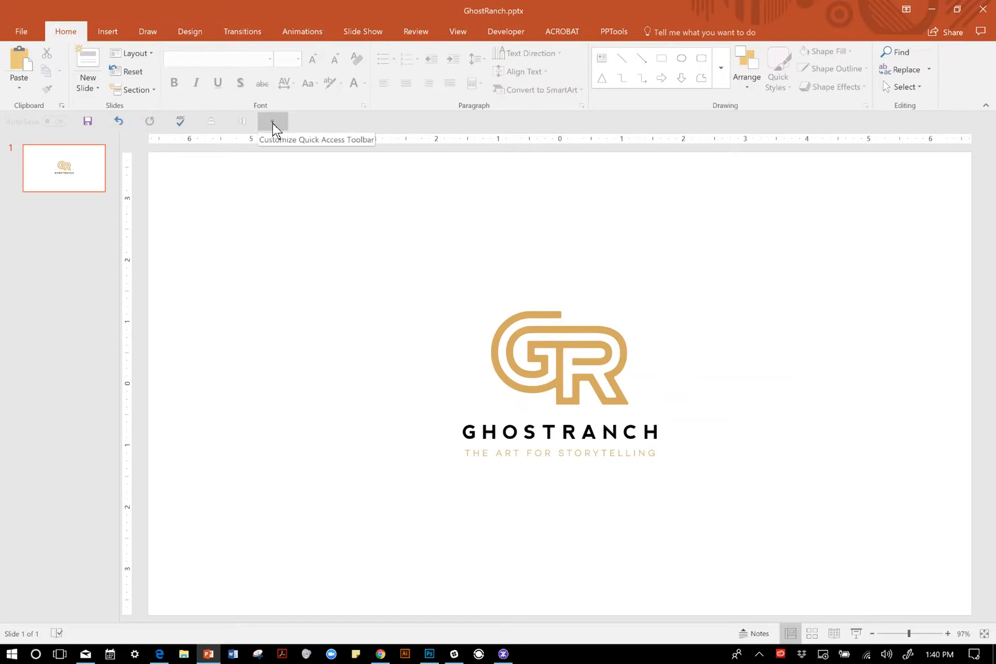
{"action": "left_click", "coordinate": [272, 121]}
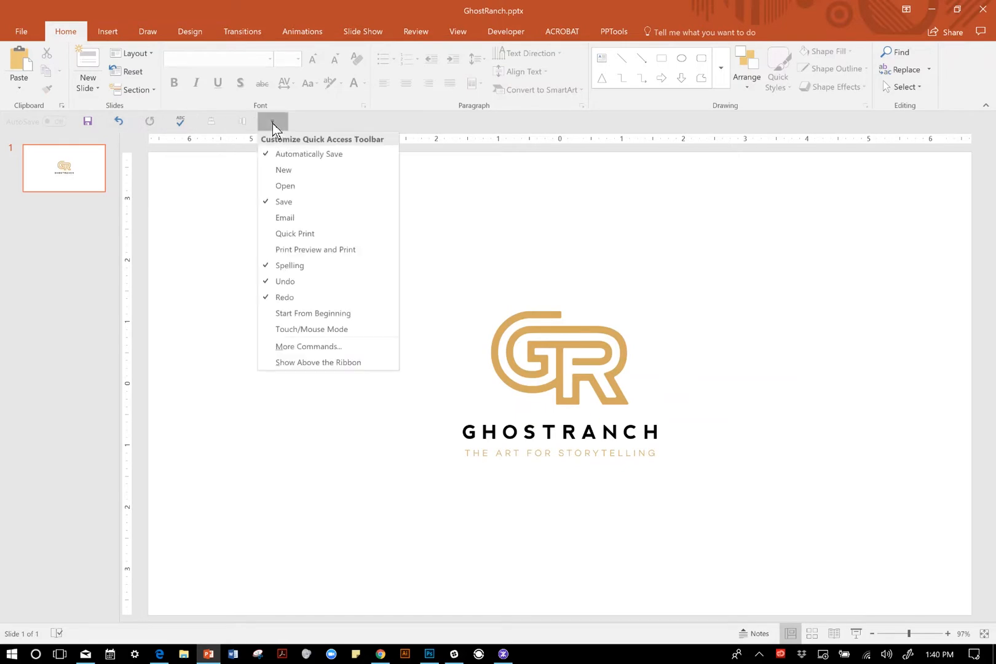
{"action": "mouse_move", "coordinate": [309, 346]}
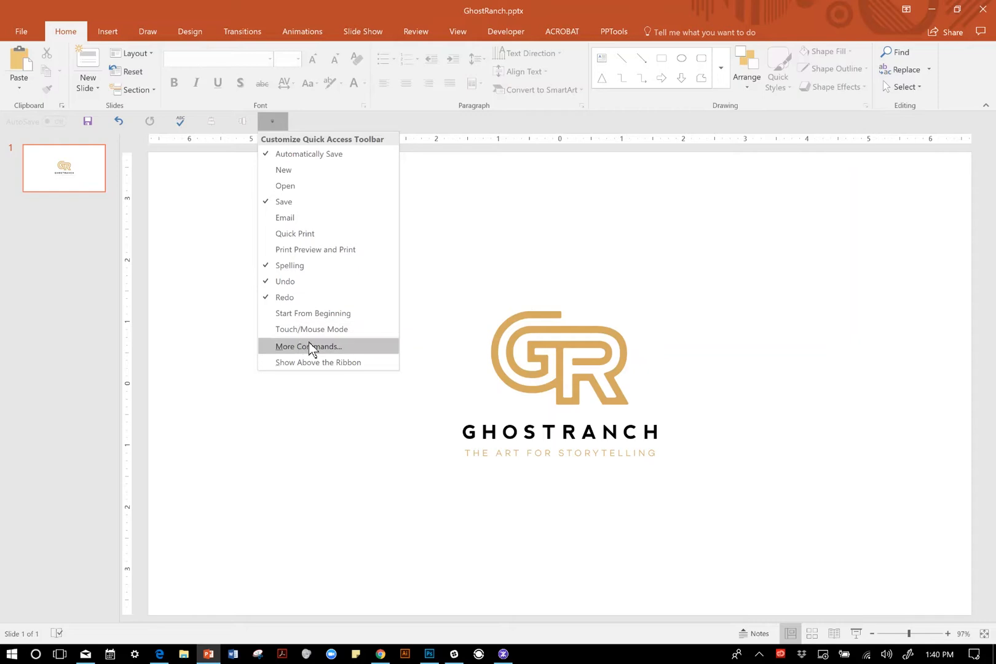
Step: Try importing SS_GhostRanch_QAT.exportedUI from Desktop, declining the replace prompt
{"action": "left_click", "coordinate": [308, 345]}
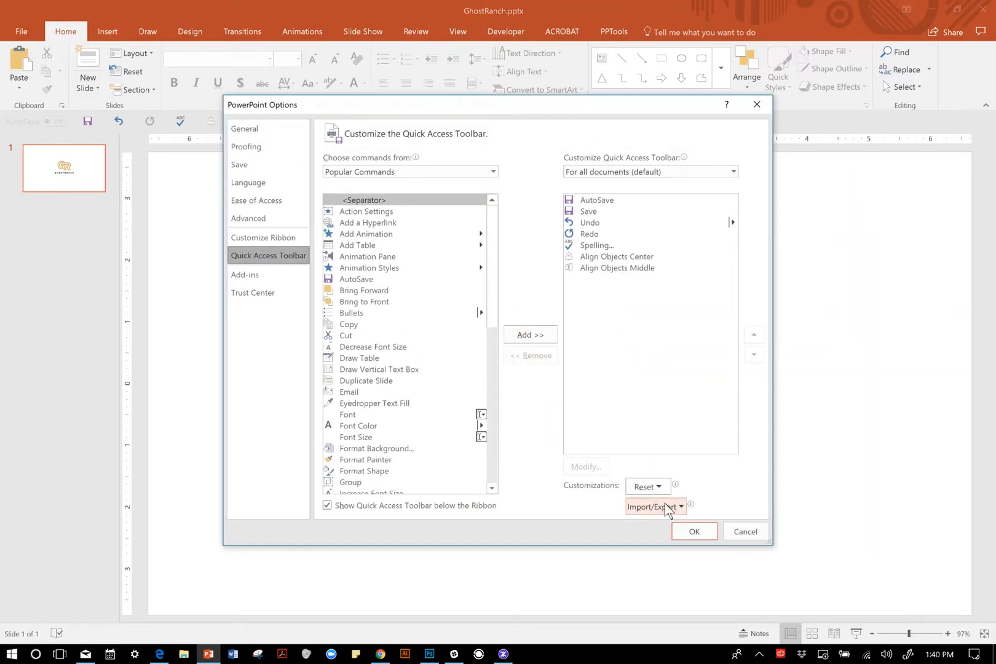
{"action": "mouse_move", "coordinate": [657, 507]}
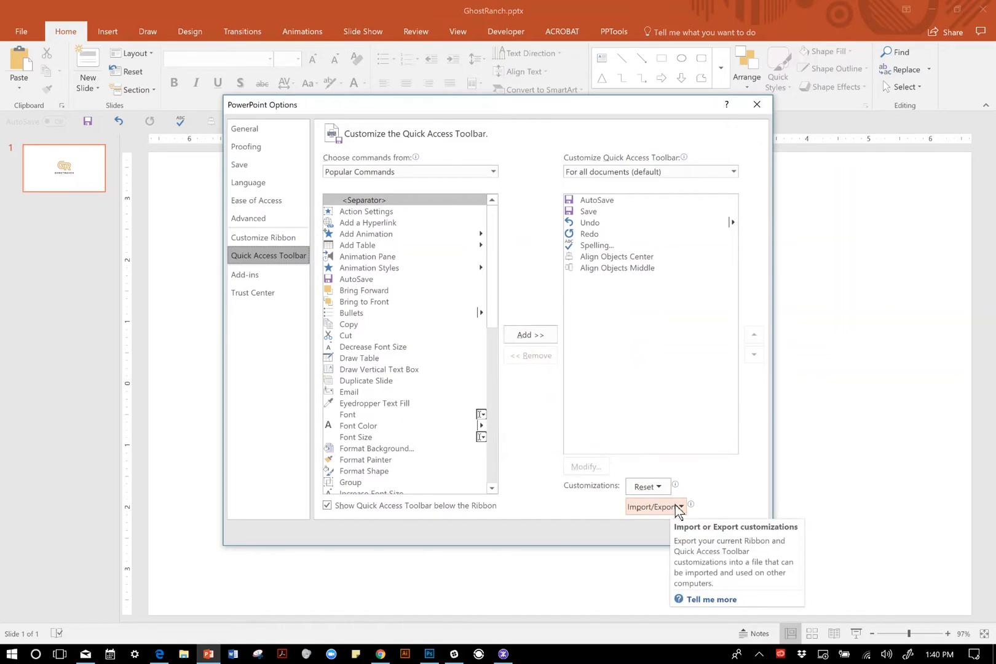
{"action": "left_click", "coordinate": [655, 507]}
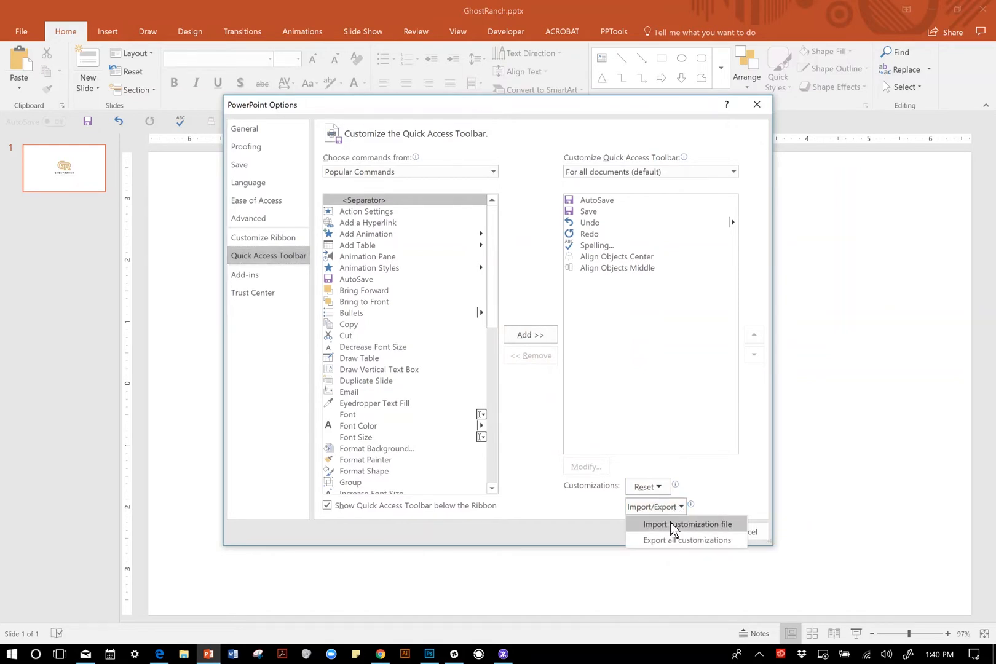
{"action": "left_click", "coordinate": [687, 524]}
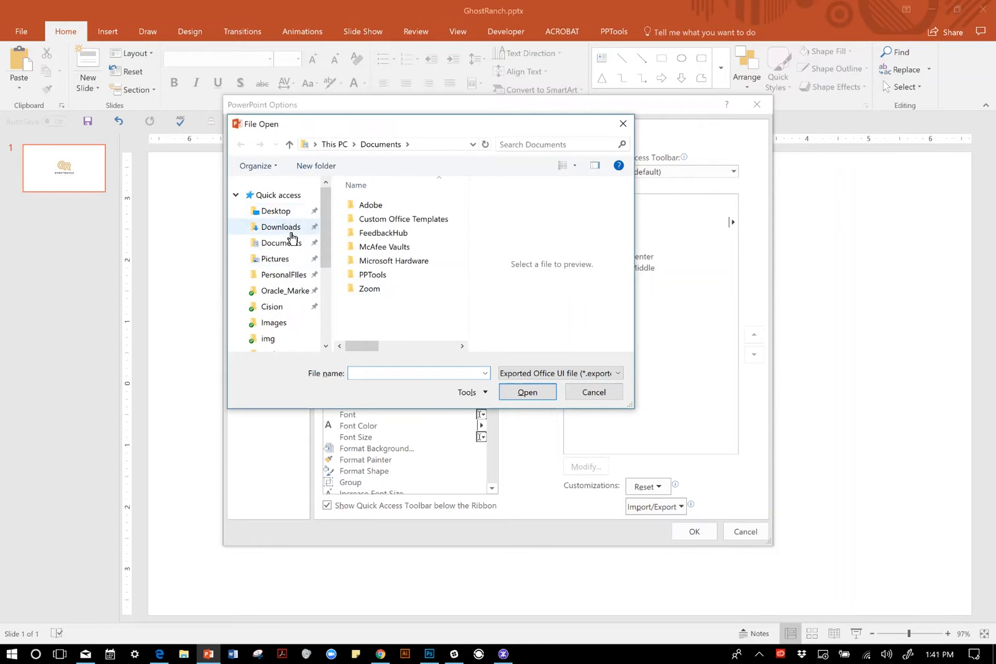
{"action": "left_click", "coordinate": [279, 227]}
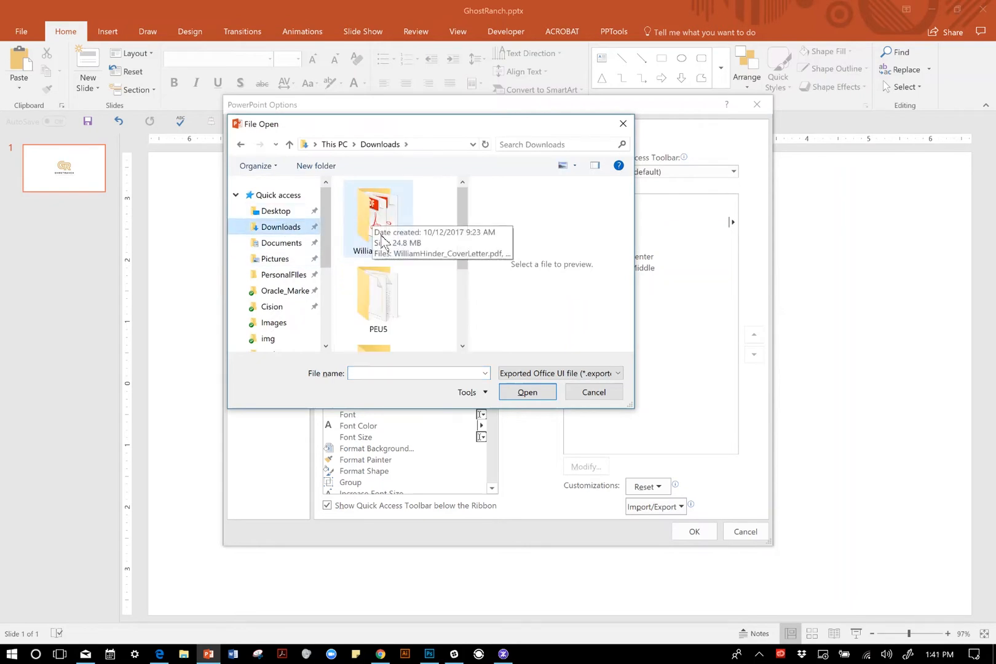
{"action": "left_click", "coordinate": [274, 210]}
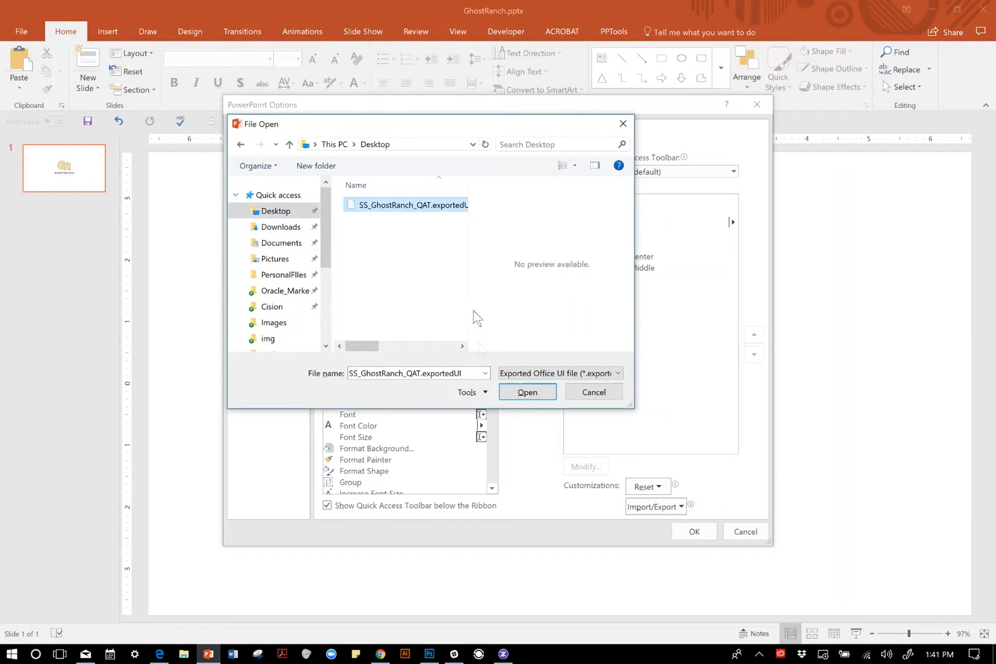
{"action": "left_click", "coordinate": [527, 393]}
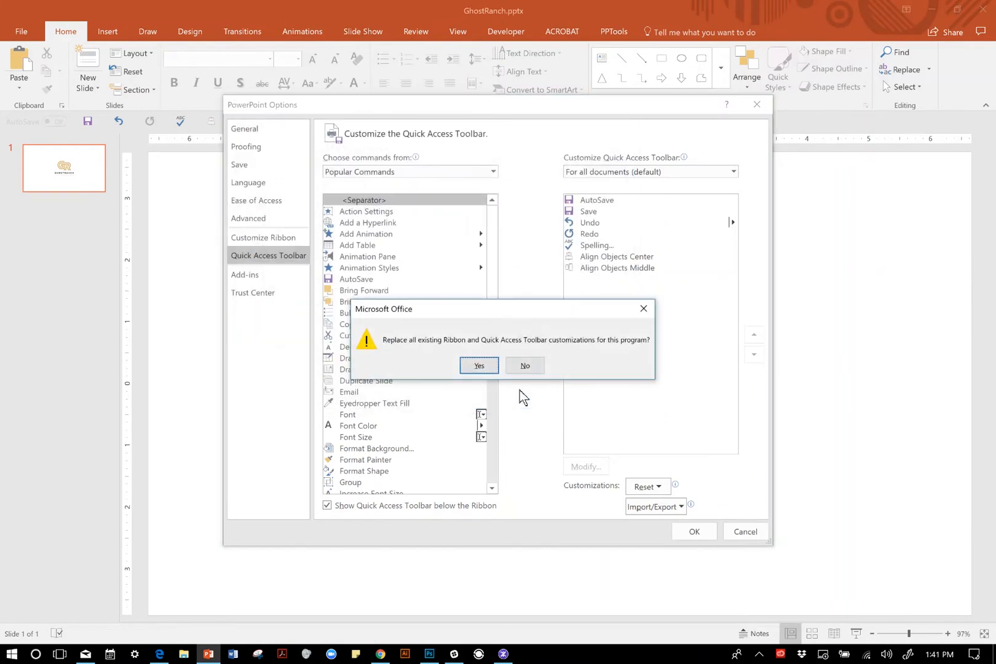
{"action": "left_click", "coordinate": [478, 366]}
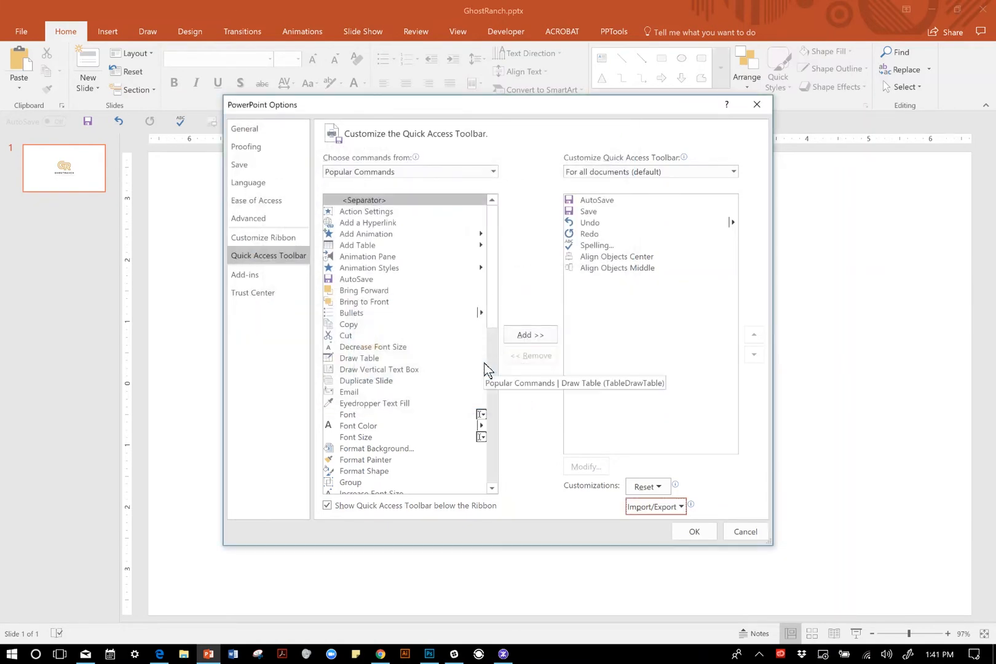
{"action": "mouse_move", "coordinate": [645, 486]}
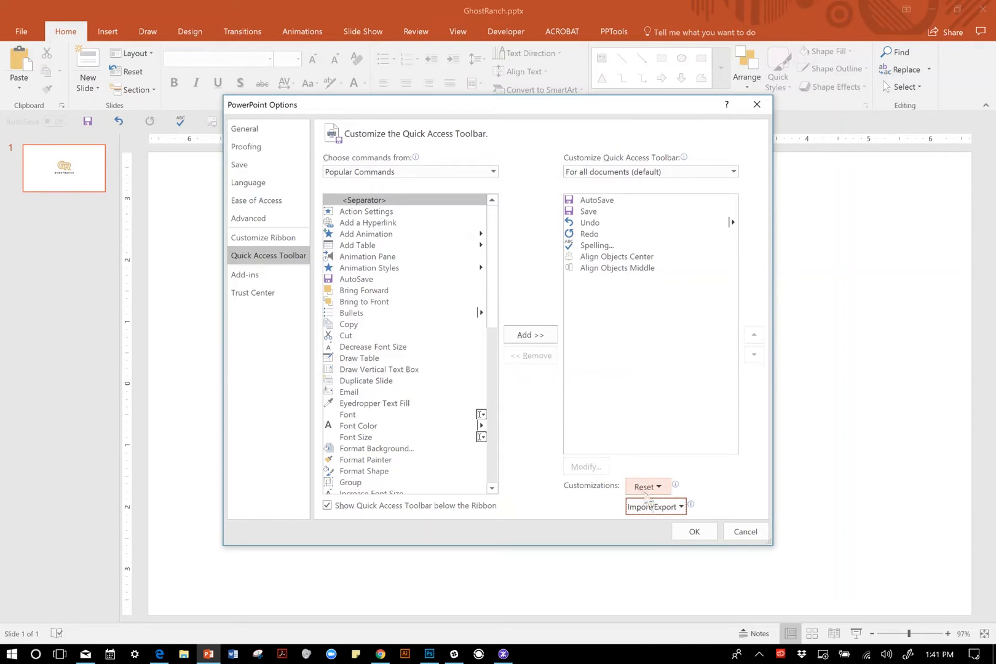
Step: Re-import SS_GhostRanch_QAT.exportedUI, confirm replacing customizations, and apply with OK
{"action": "left_click", "coordinate": [654, 507]}
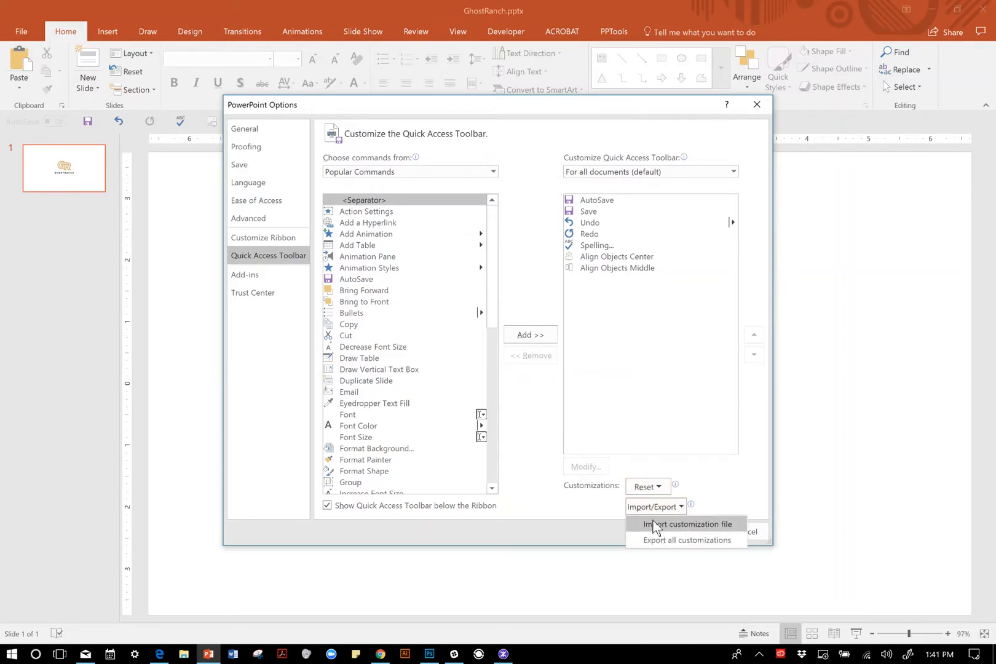
{"action": "left_click", "coordinate": [684, 524]}
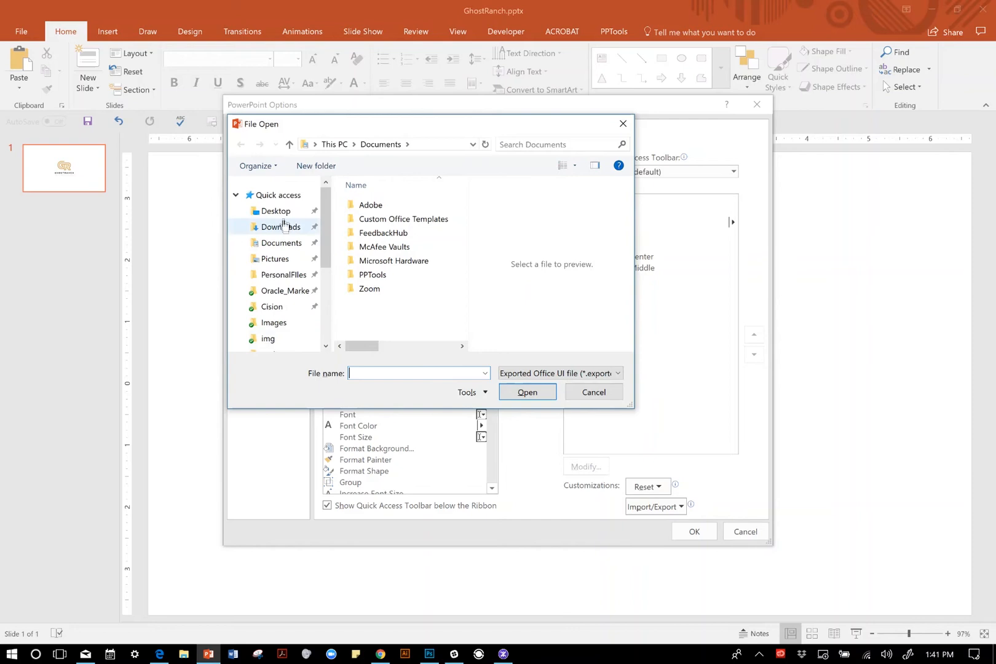
{"action": "left_click", "coordinate": [274, 210]}
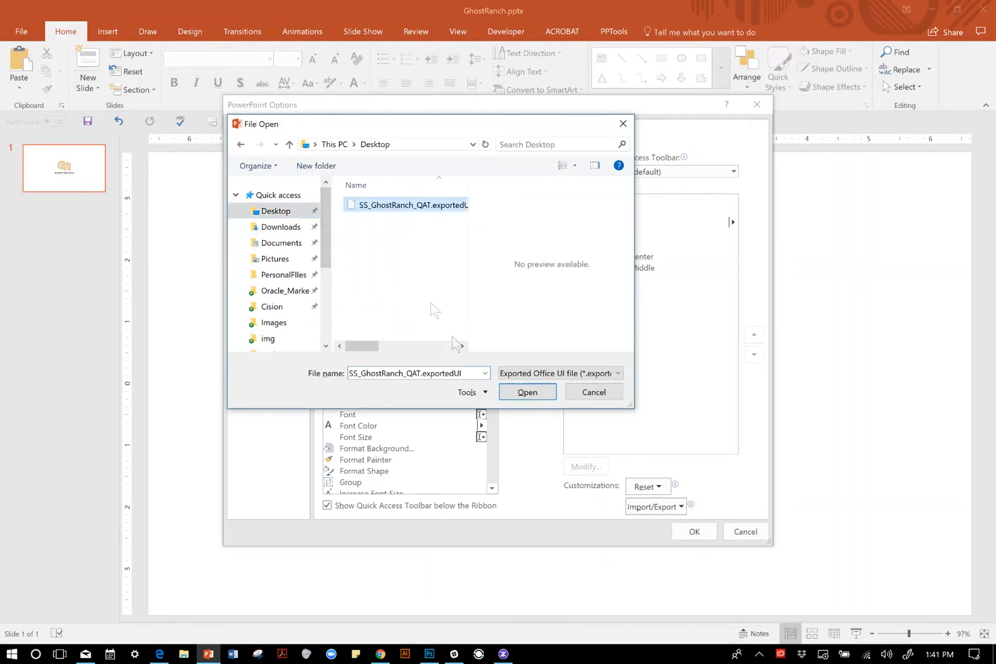
{"action": "left_click", "coordinate": [526, 393]}
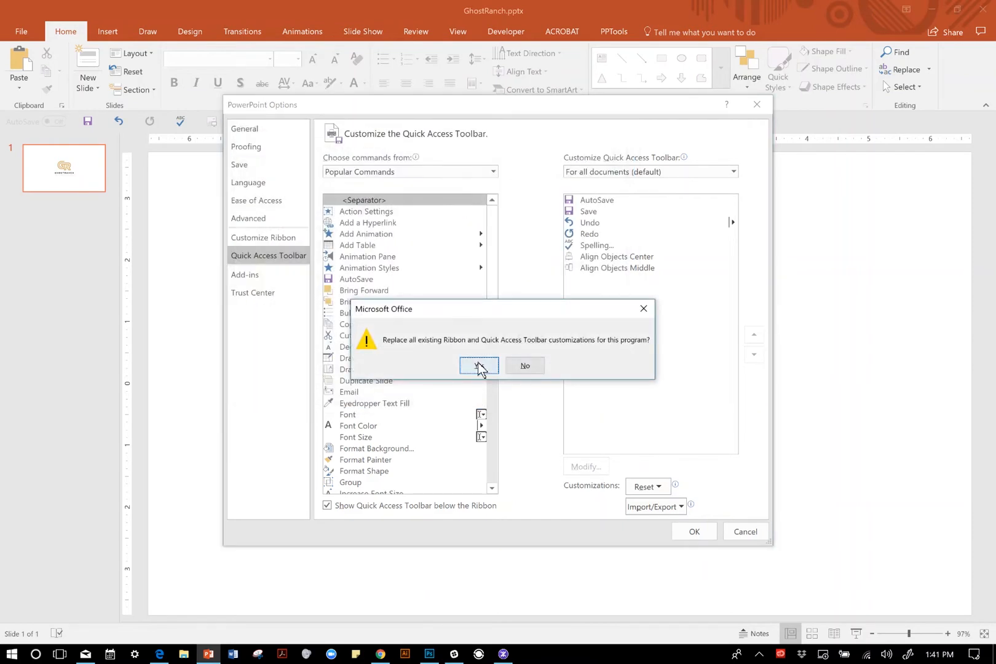
{"action": "left_click", "coordinate": [478, 365]}
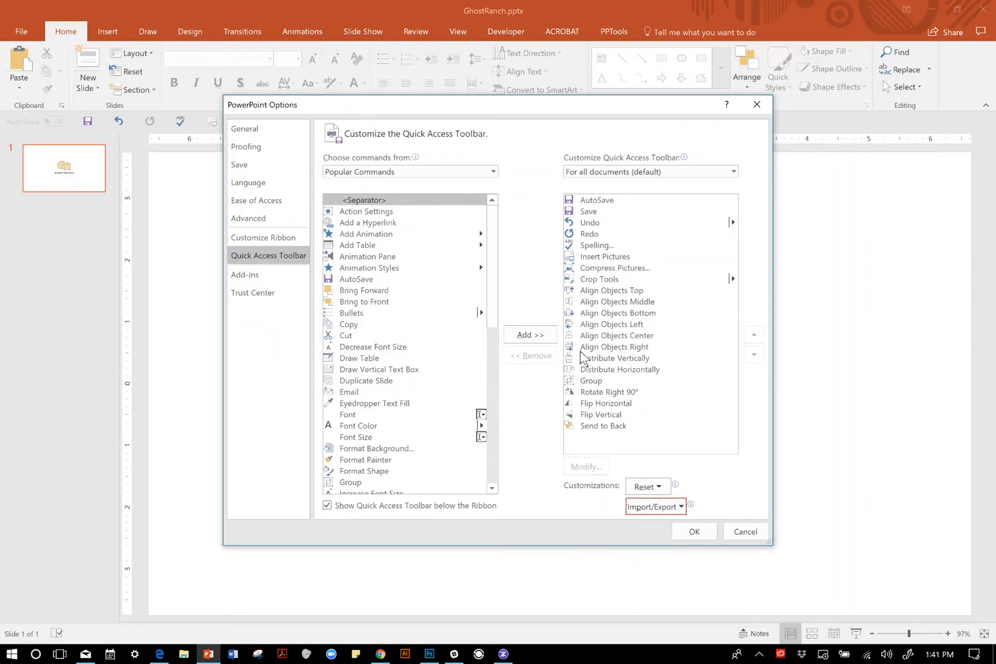
{"action": "left_click", "coordinate": [694, 531]}
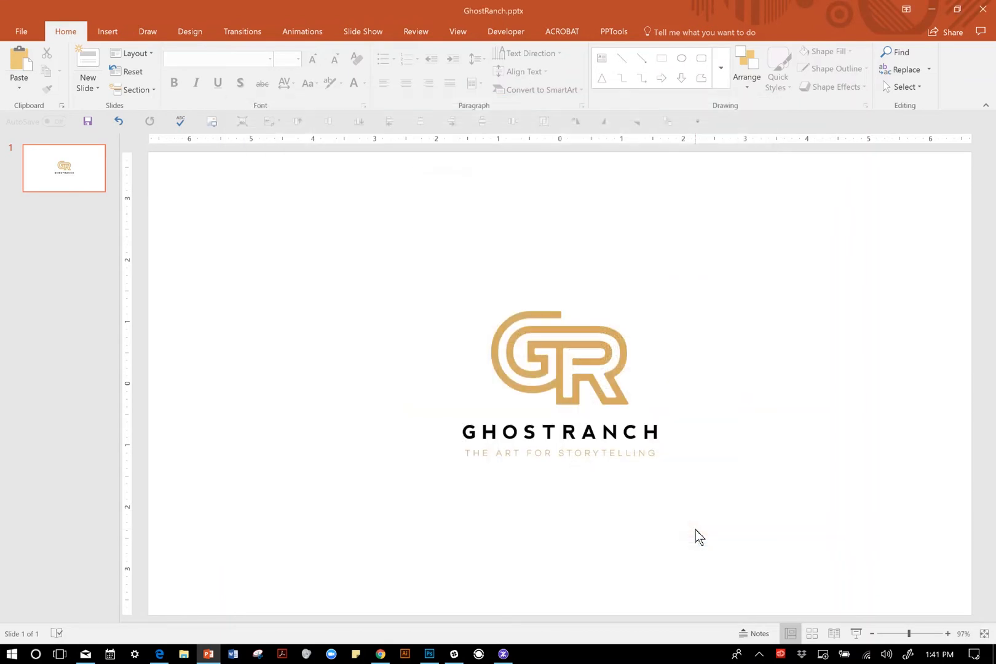
Step: Select the GHOSTRANCH logo, review the imported toolbar commands, and reopen the customization list
{"action": "left_click", "coordinate": [560, 359]}
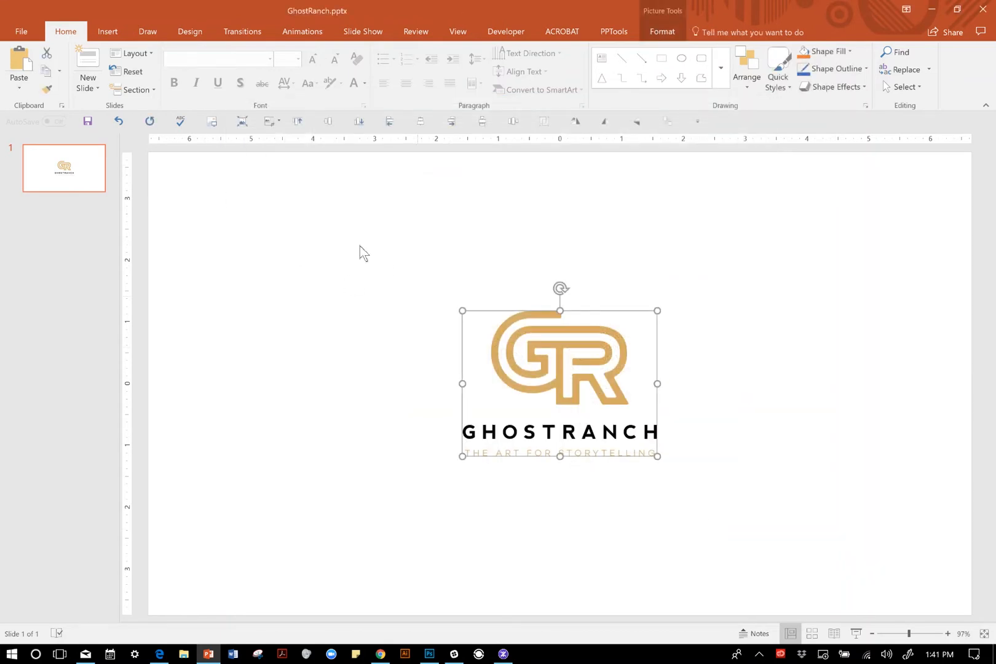
{"action": "mouse_move", "coordinate": [212, 121]}
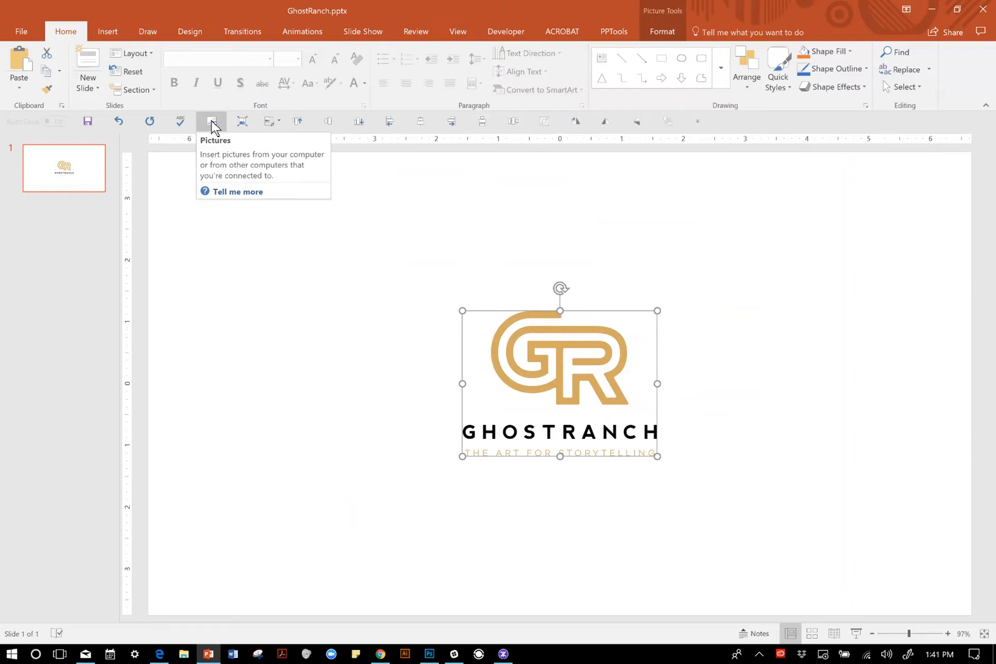
{"action": "mouse_move", "coordinate": [242, 121]}
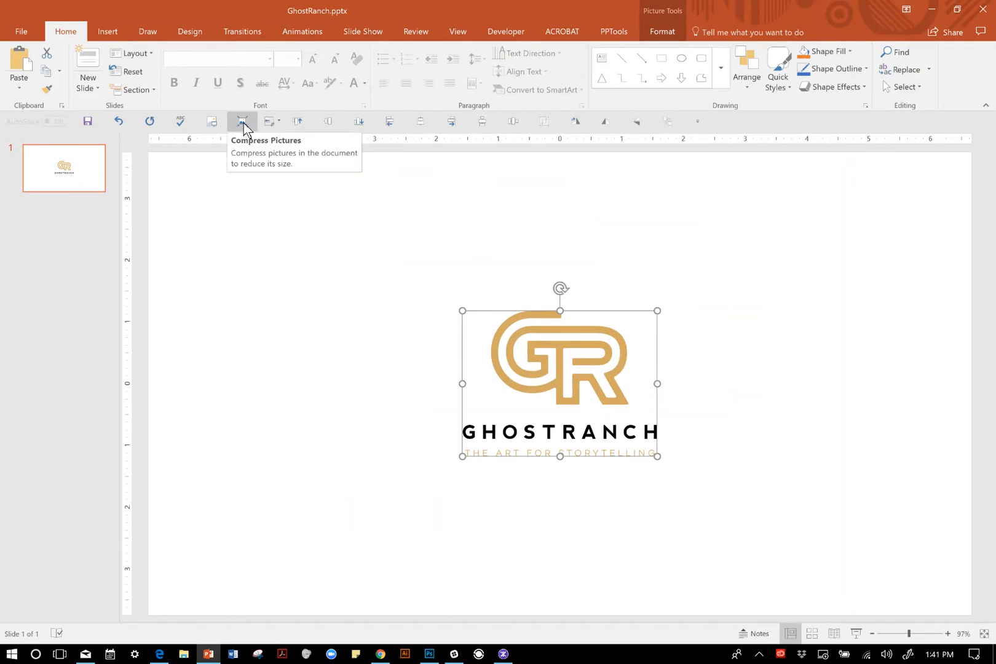
{"action": "mouse_move", "coordinate": [267, 124]}
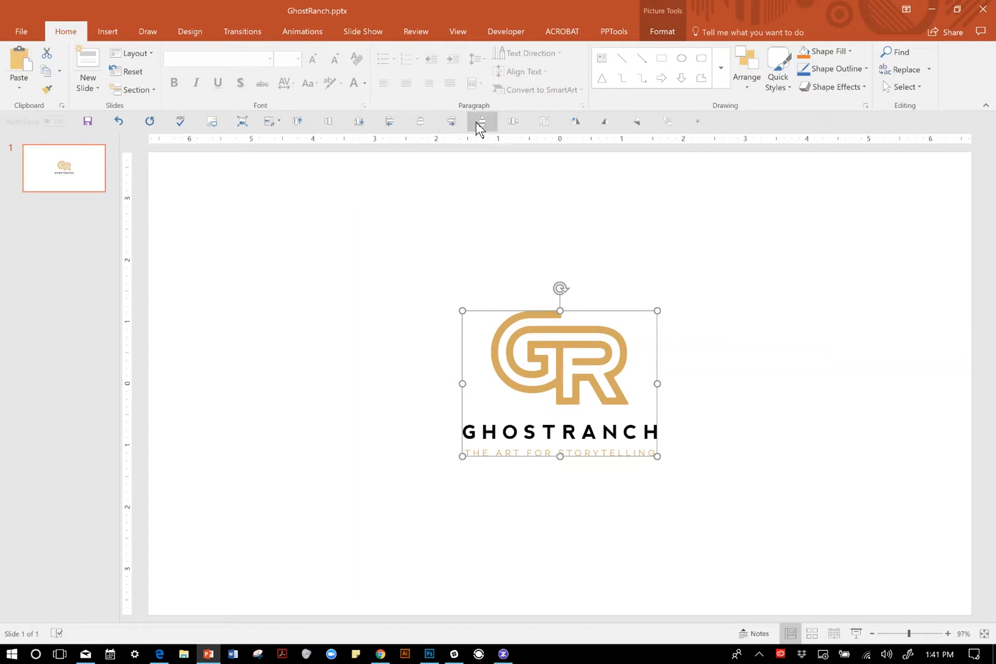
{"action": "mouse_move", "coordinate": [512, 121]}
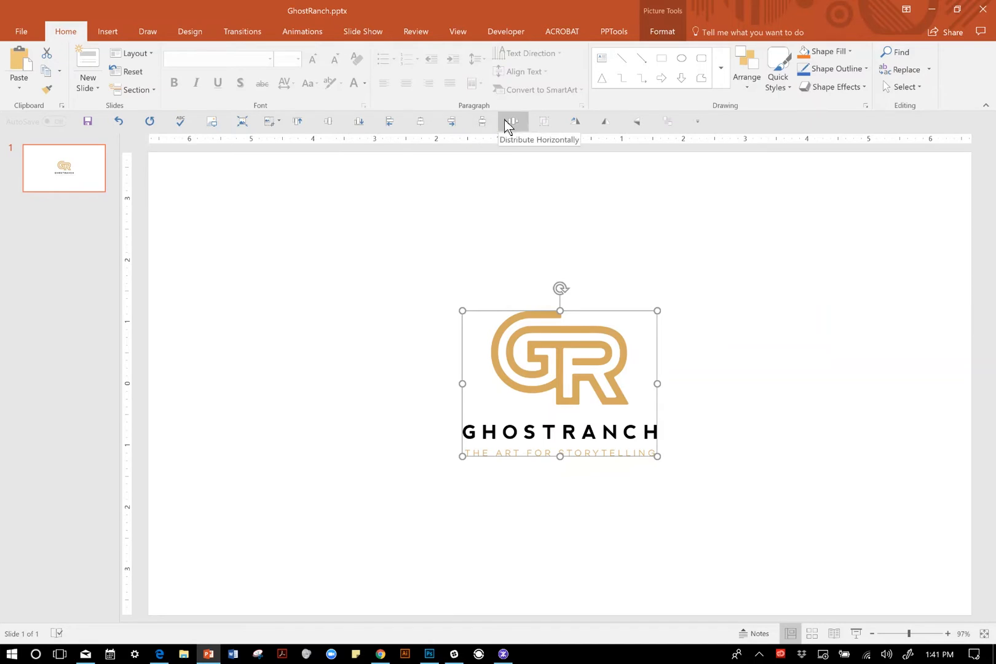
{"action": "mouse_move", "coordinate": [545, 122]}
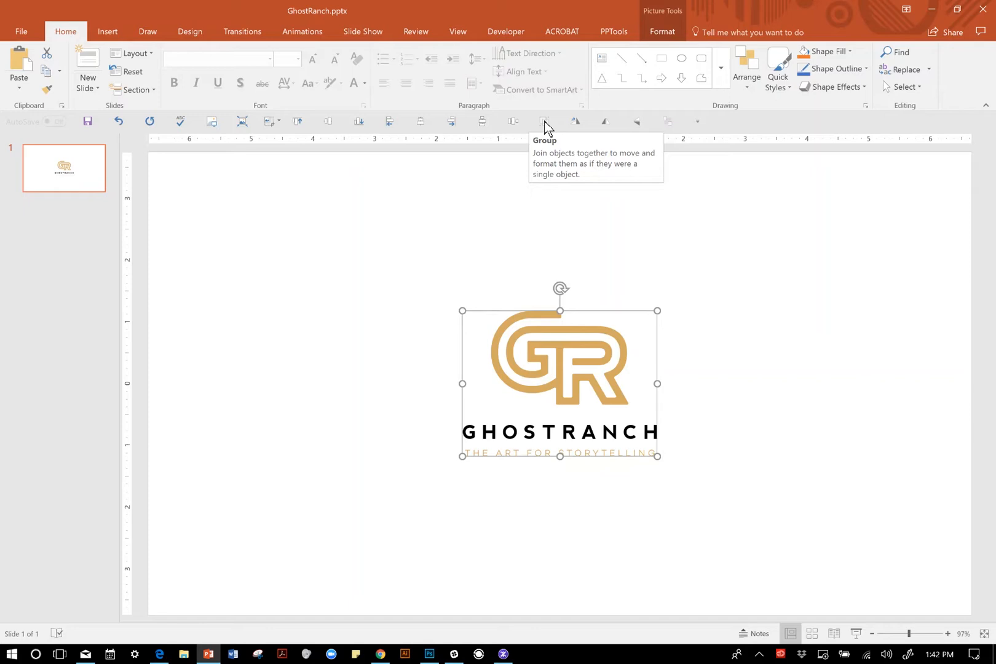
{"action": "mouse_move", "coordinate": [548, 126]}
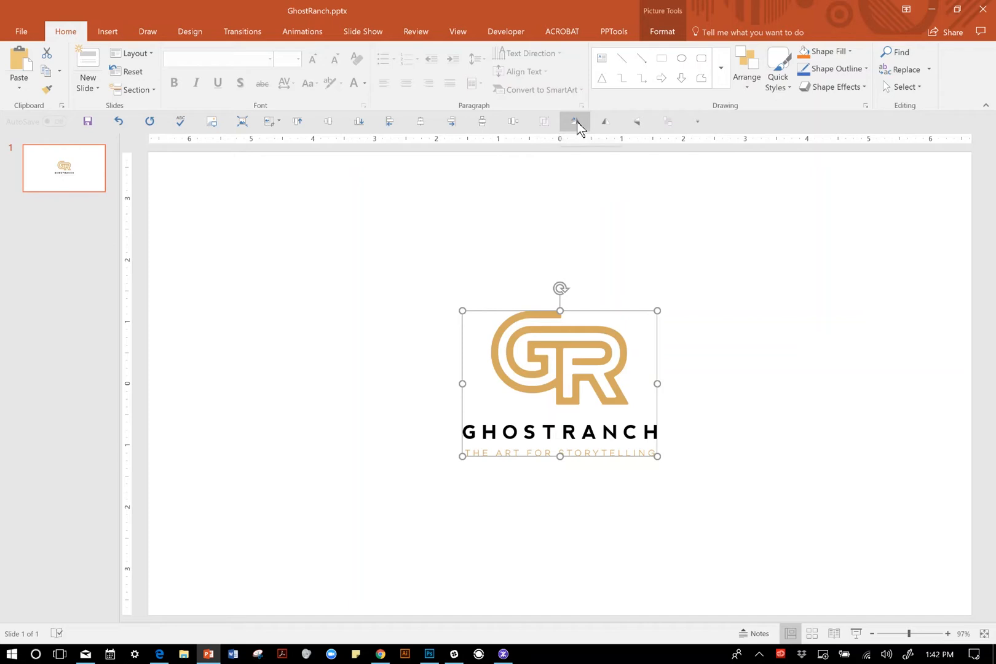
{"action": "mouse_move", "coordinate": [635, 121]}
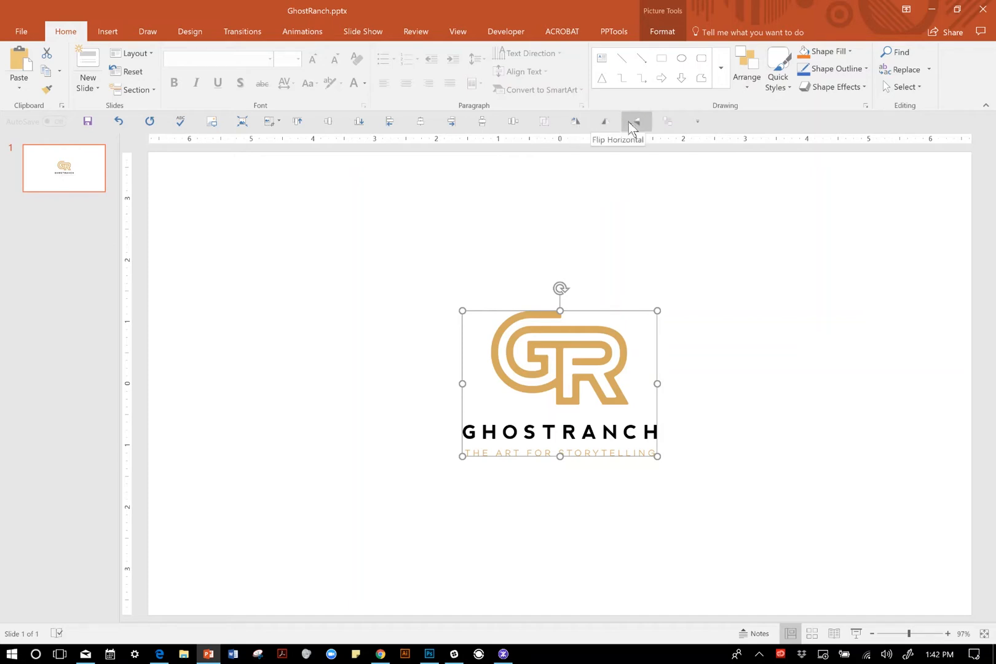
{"action": "mouse_move", "coordinate": [667, 120]}
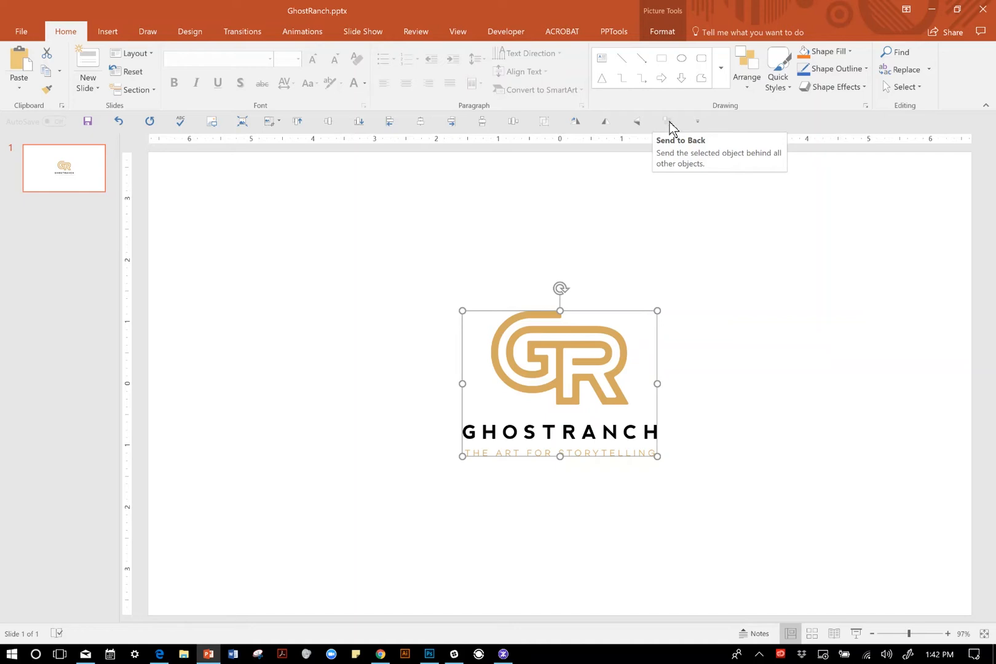
{"action": "mouse_move", "coordinate": [320, 160]}
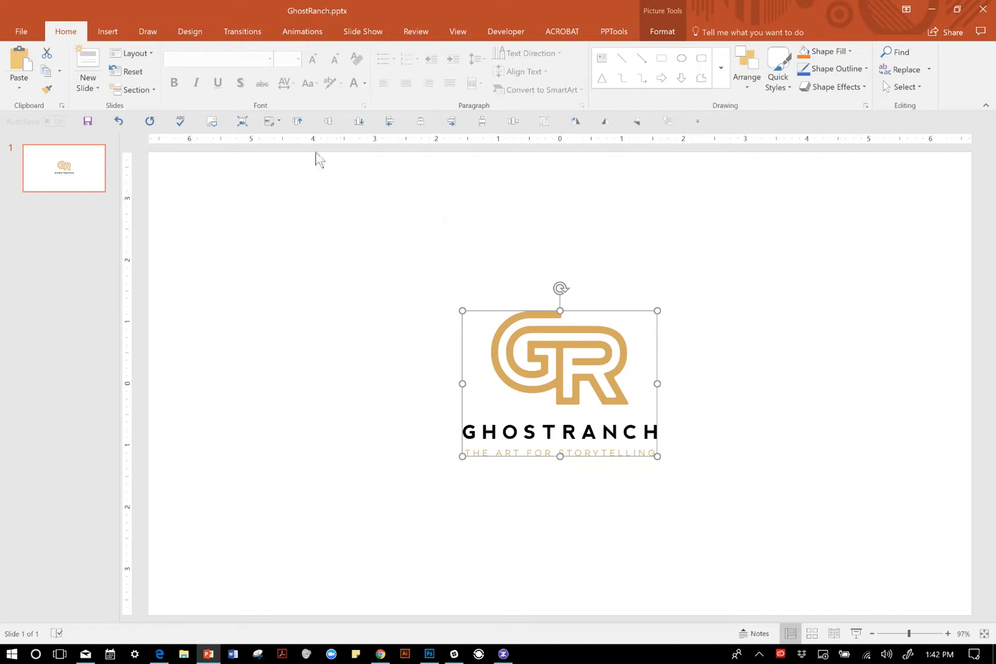
{"action": "mouse_move", "coordinate": [300, 195]}
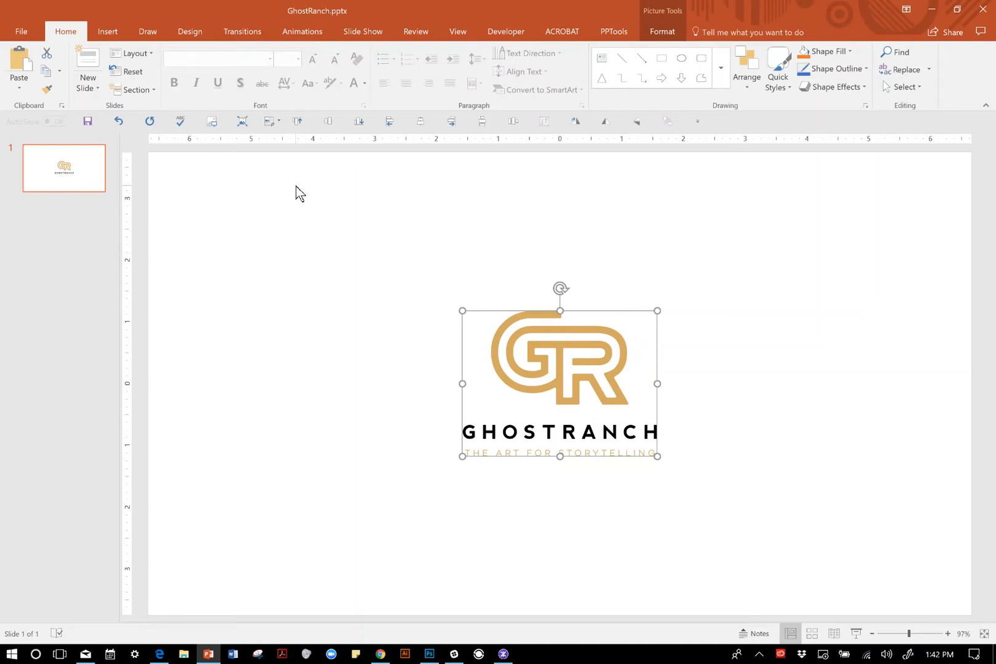
{"action": "left_click", "coordinate": [697, 121]}
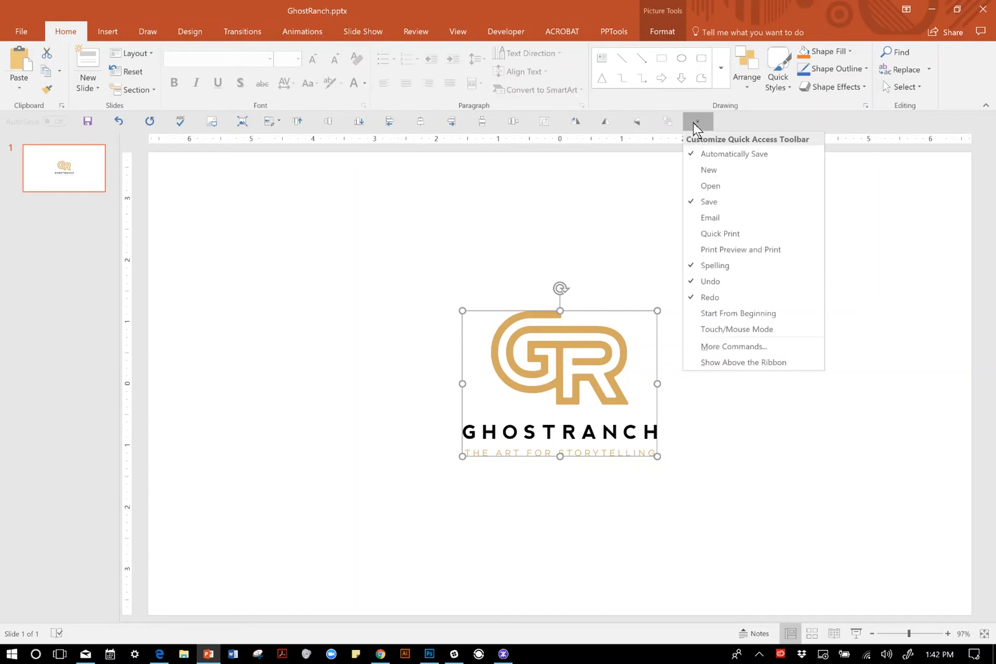
Step: Open PowerPoint Options from More Commands and go to the Customize Ribbon page
{"action": "left_click", "coordinate": [734, 347]}
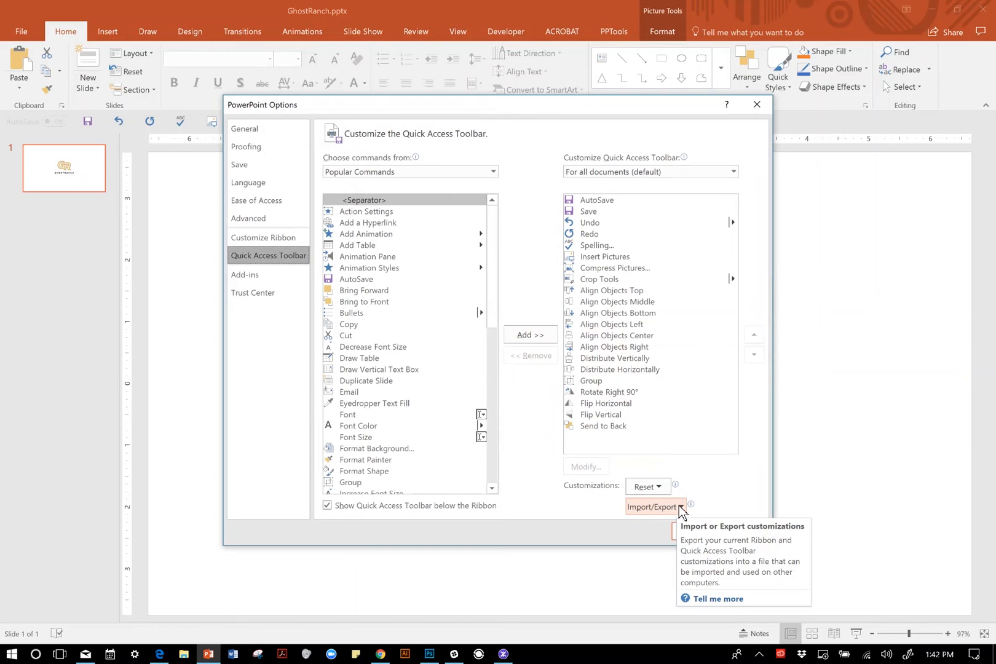
{"action": "mouse_move", "coordinate": [252, 267]}
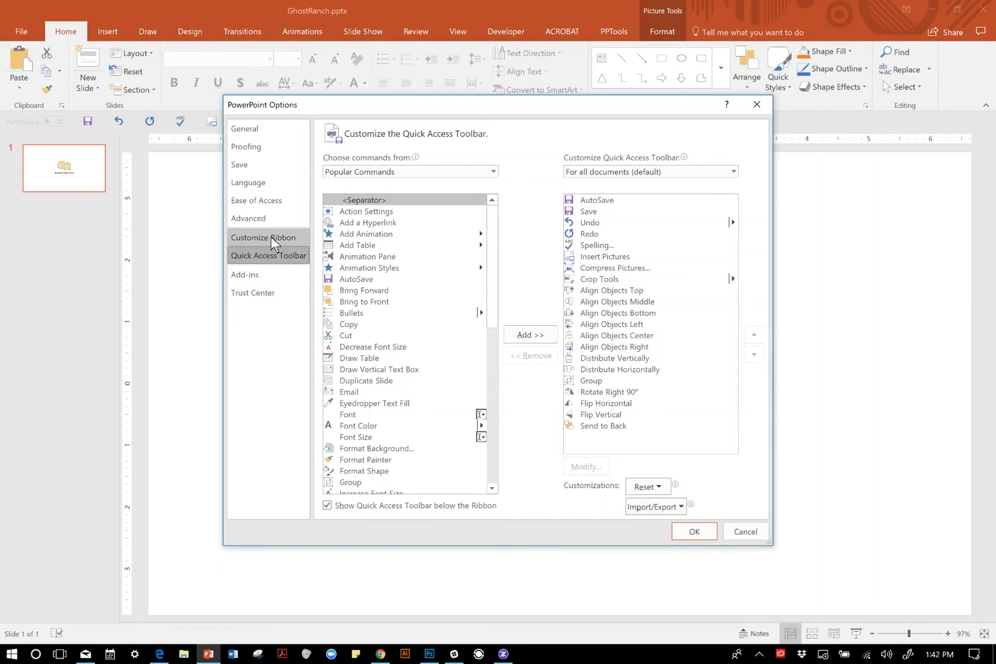
{"action": "left_click", "coordinate": [263, 237]}
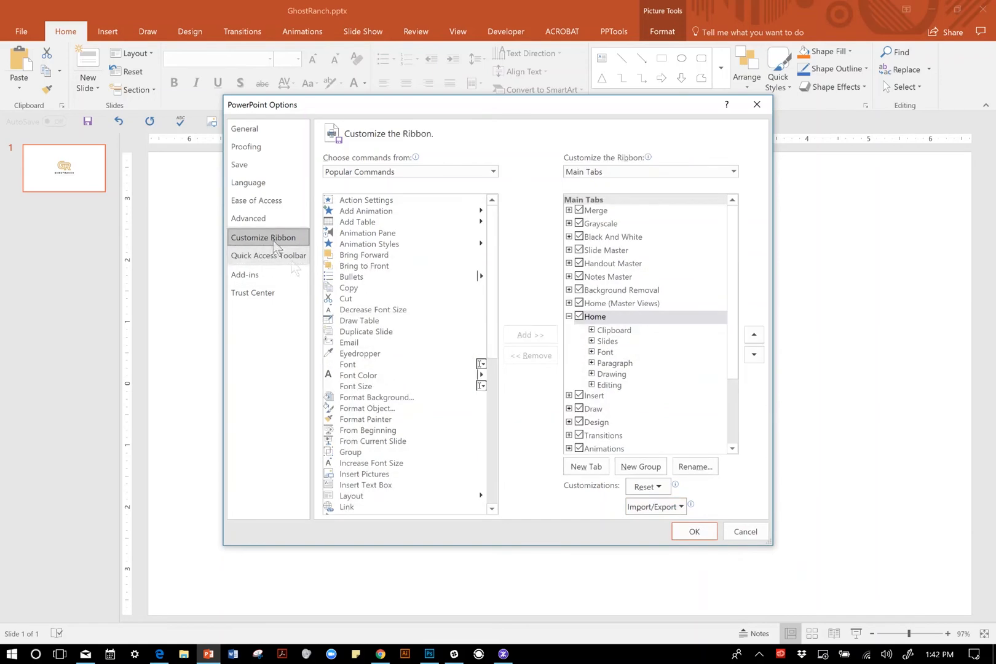
Step: Reopen ribbon customization, inspect Decrease Font Size, the Home Slides group and New Tab, then OK
{"action": "left_click", "coordinate": [745, 532]}
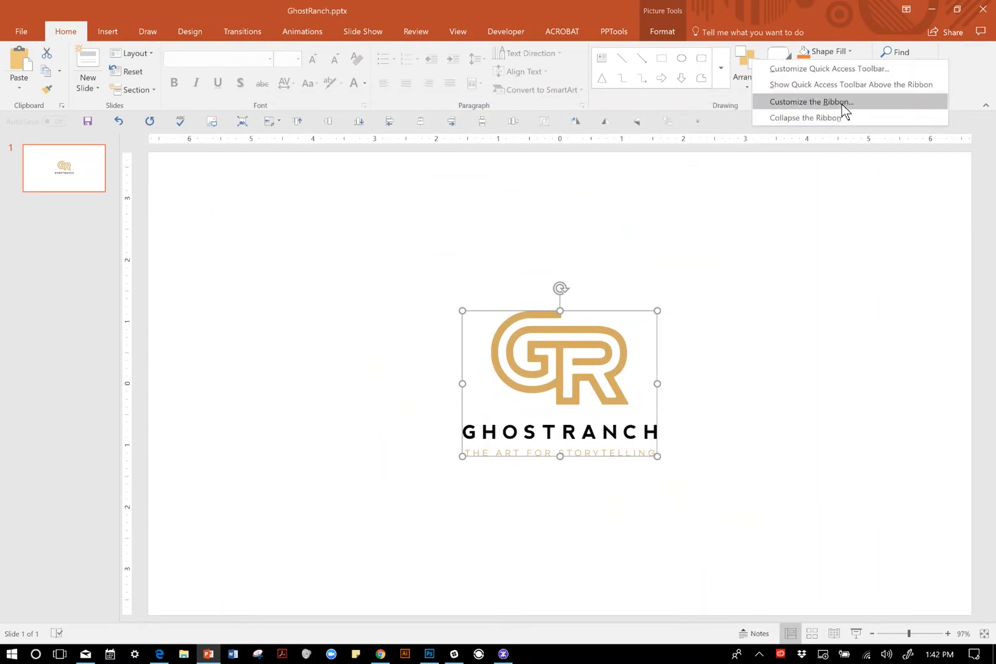
{"action": "left_click", "coordinate": [810, 102]}
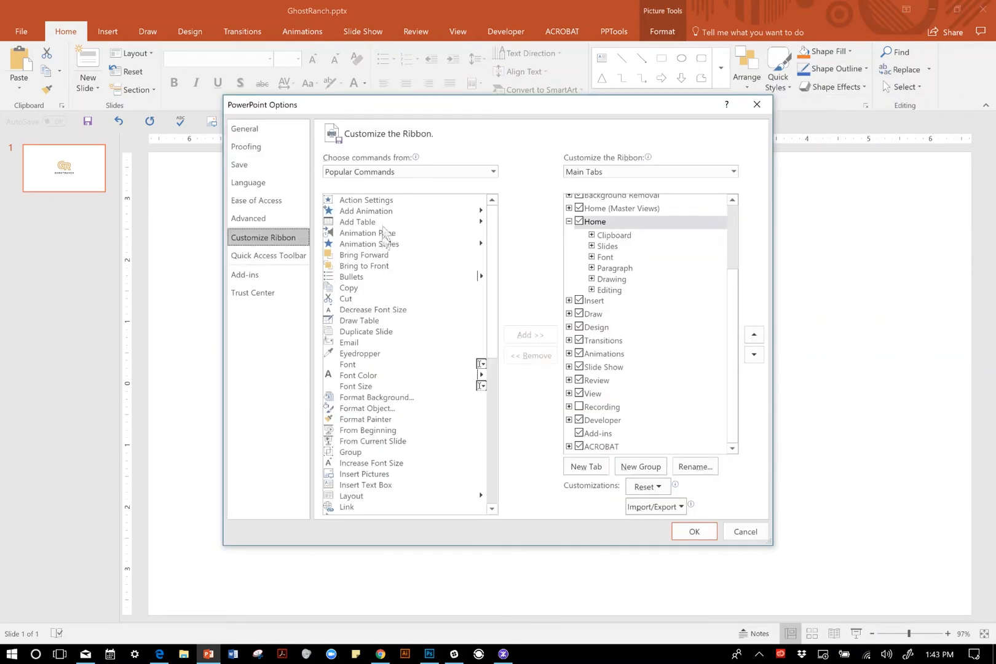
{"action": "mouse_move", "coordinate": [432, 313]}
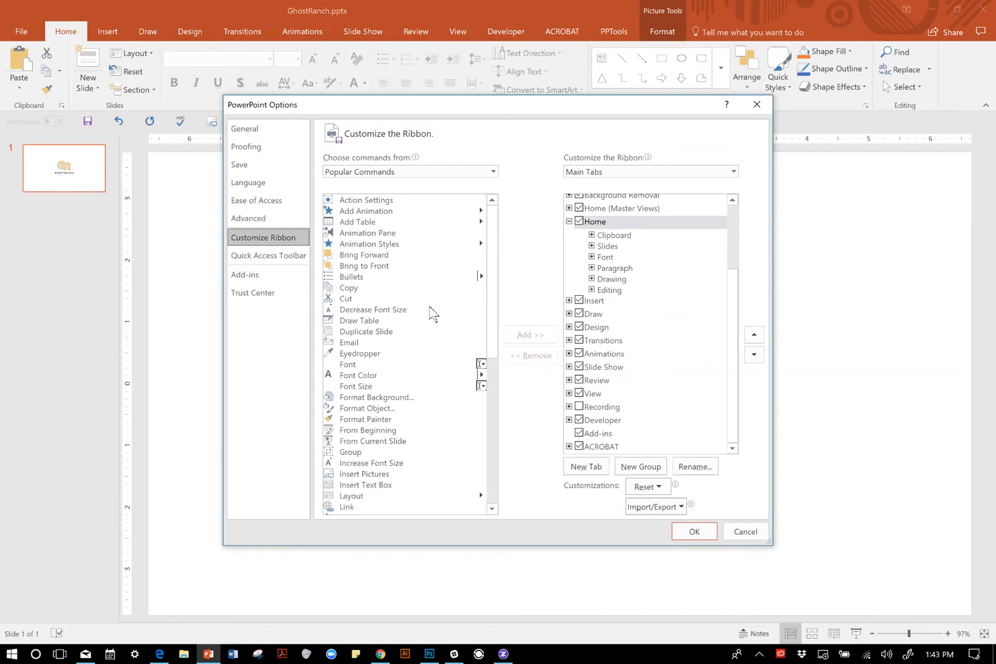
{"action": "left_click", "coordinate": [372, 309]}
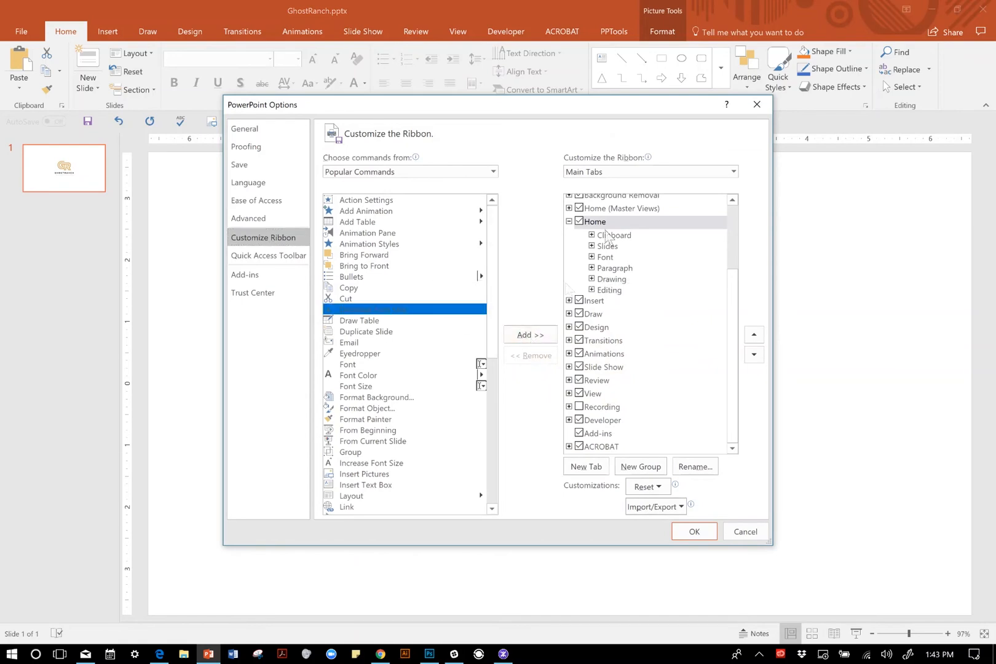
{"action": "left_click", "coordinate": [609, 246]}
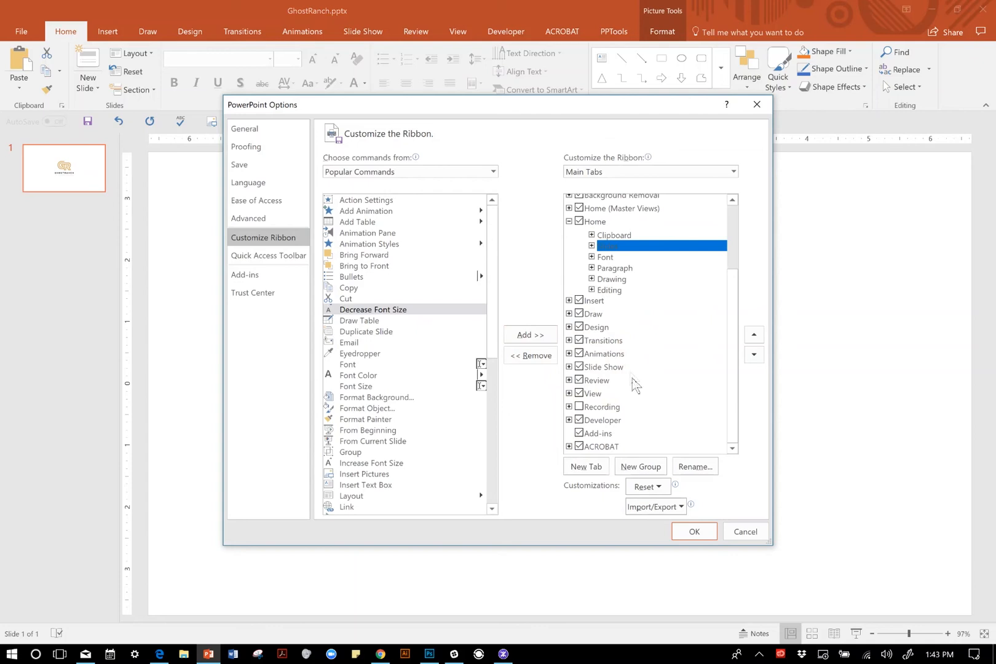
{"action": "mouse_move", "coordinate": [640, 381]}
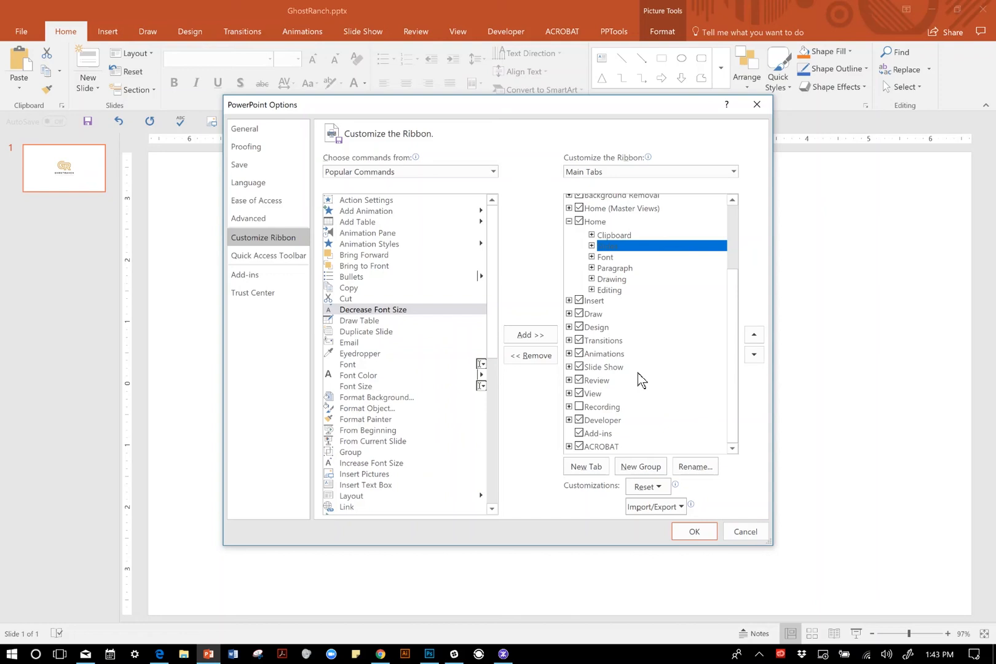
{"action": "mouse_move", "coordinate": [594, 295]}
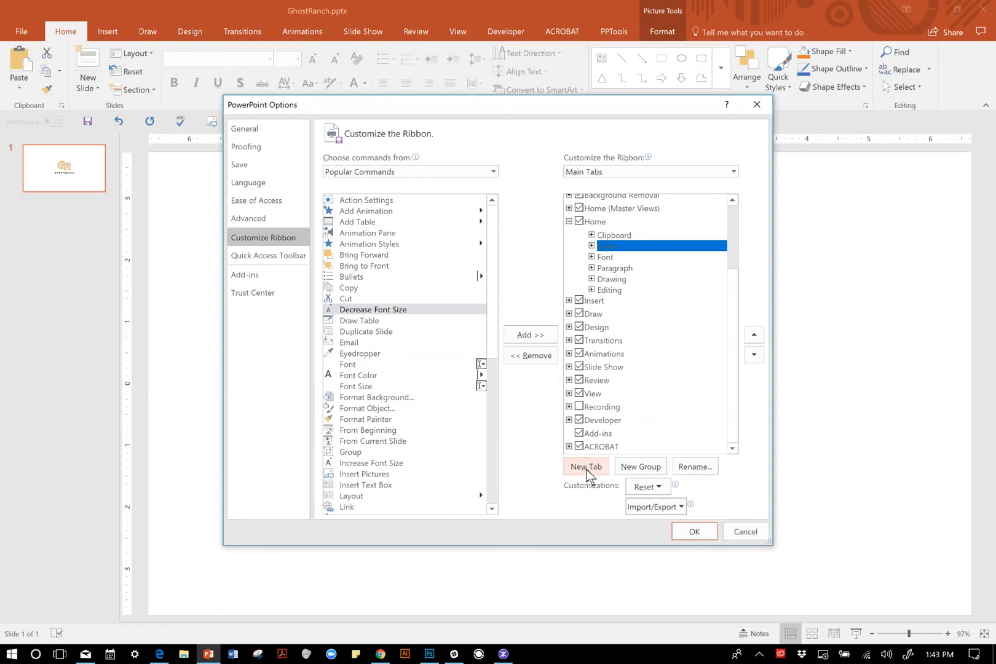
{"action": "left_click", "coordinate": [586, 466]}
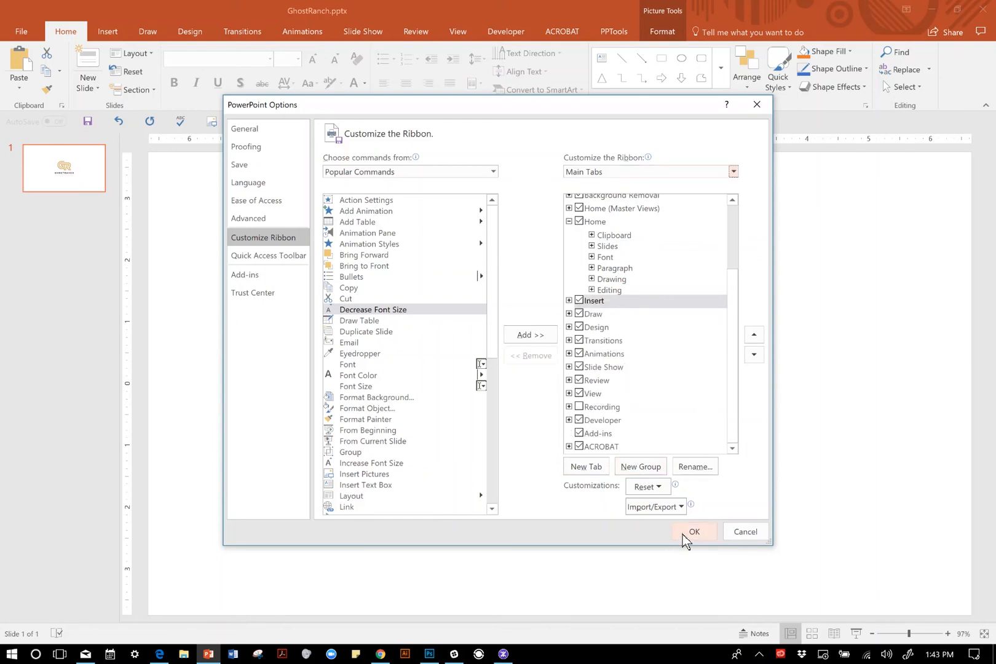
{"action": "left_click", "coordinate": [695, 532]}
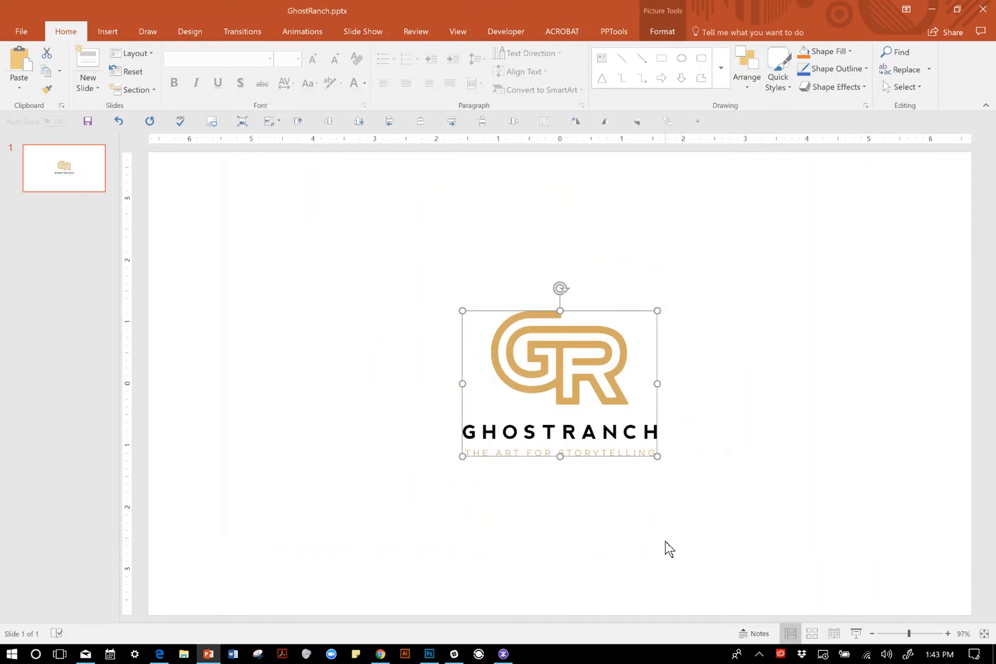